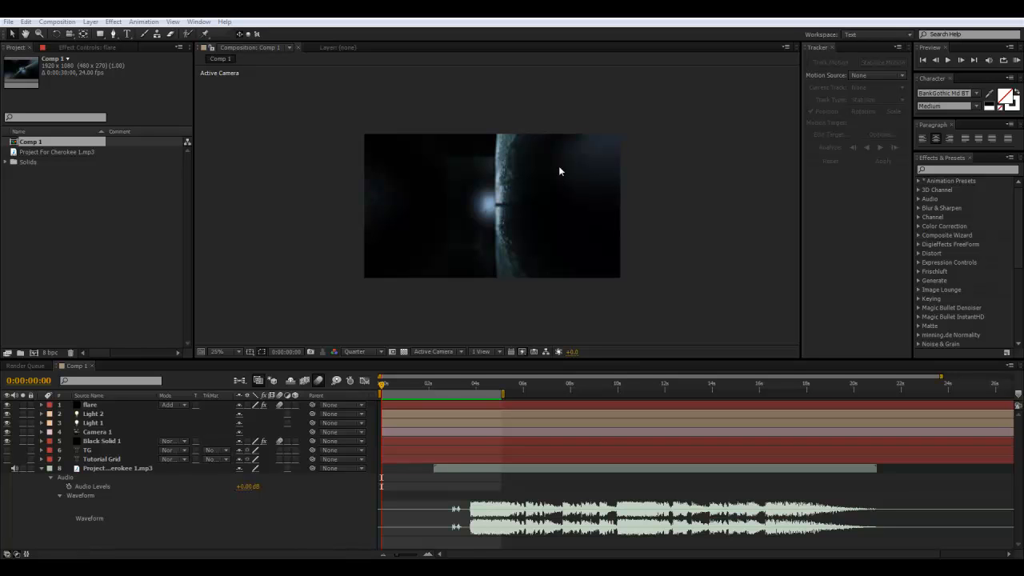
{"action": "mouse_move", "coordinate": [158, 251]}
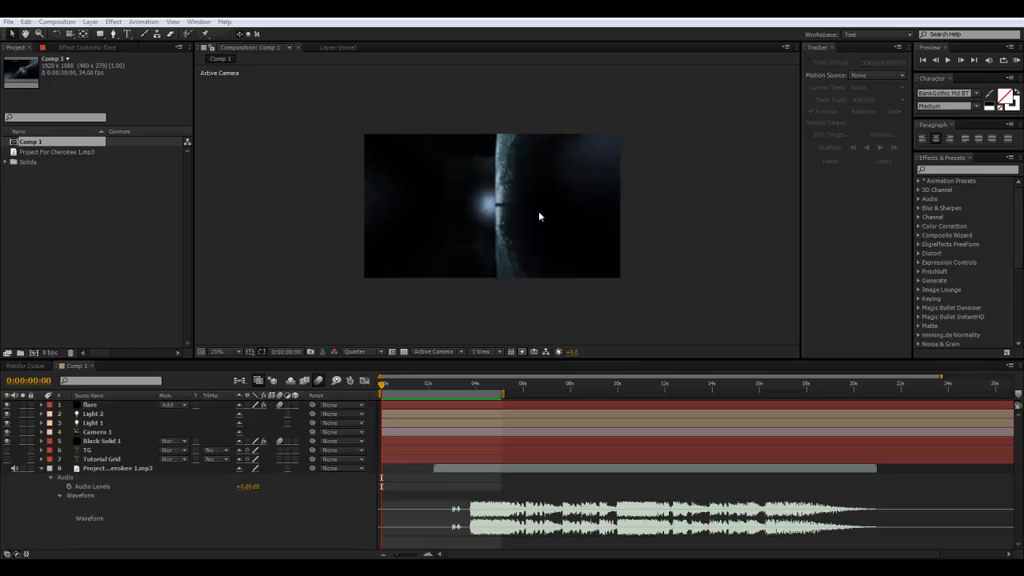
{"action": "mouse_move", "coordinate": [300, 341]}
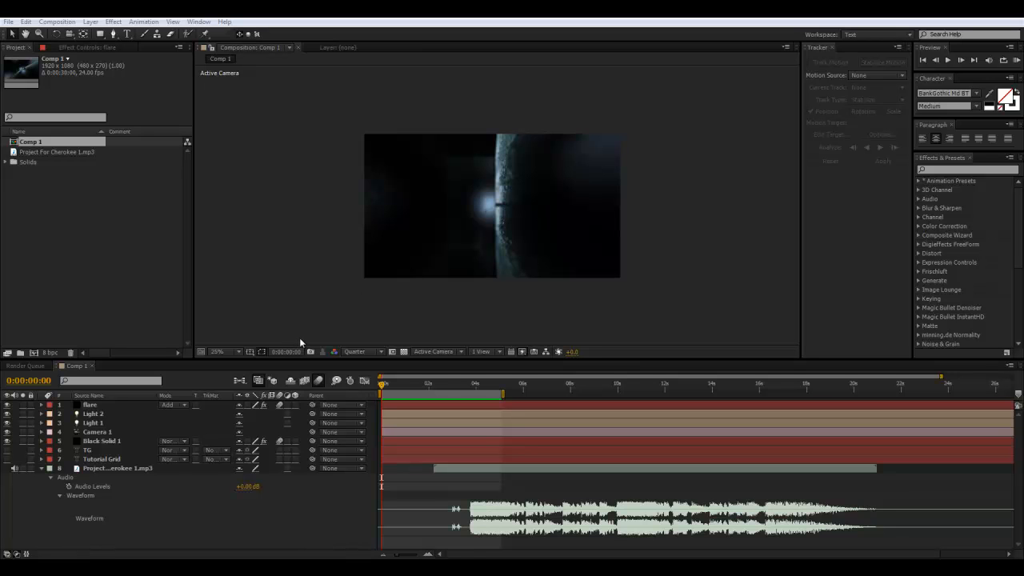
{"action": "mouse_move", "coordinate": [315, 330]}
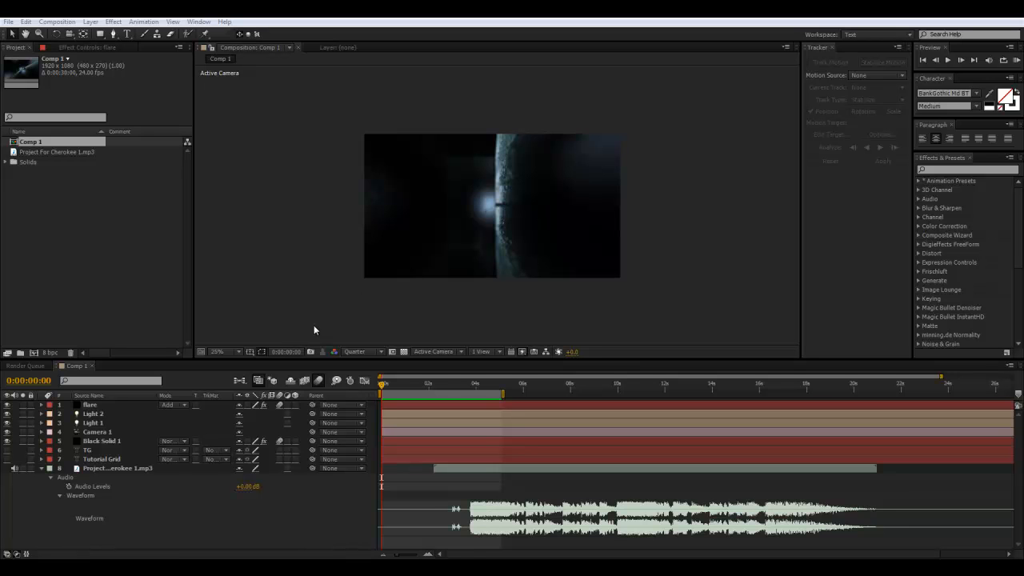
{"action": "mouse_move", "coordinate": [402, 300]}
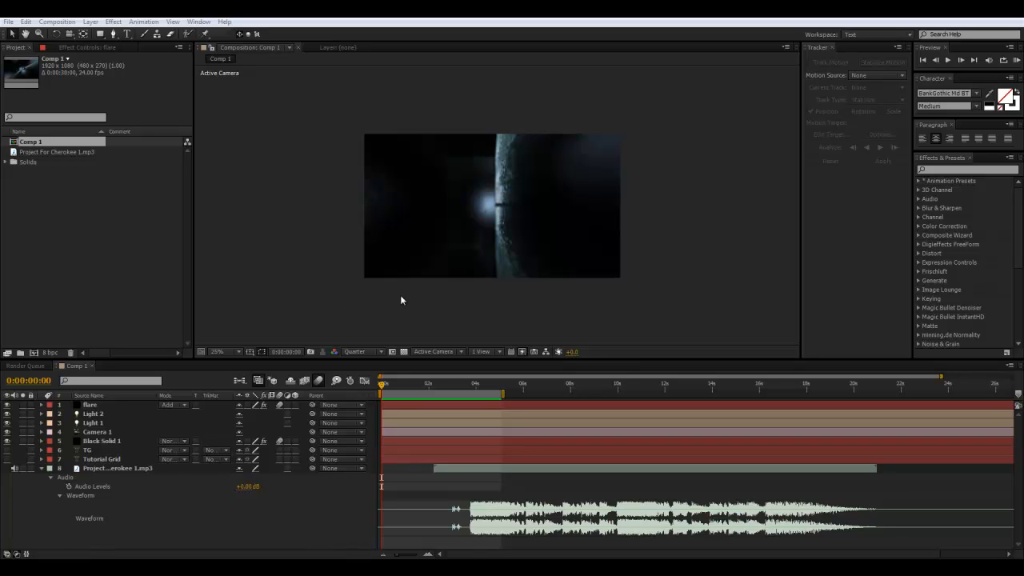
{"action": "mouse_move", "coordinate": [501, 288]}
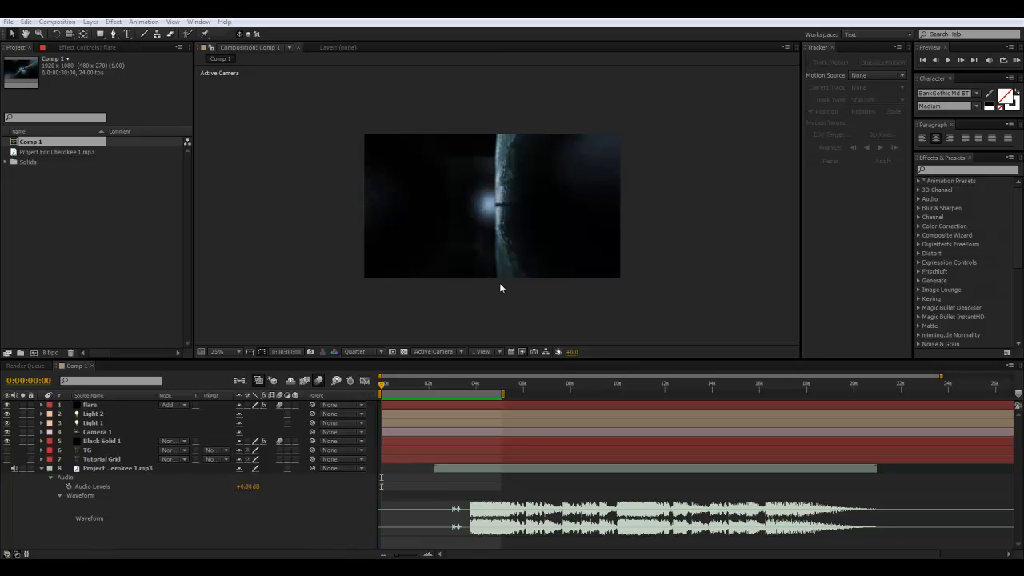
{"action": "mouse_move", "coordinate": [407, 247]}
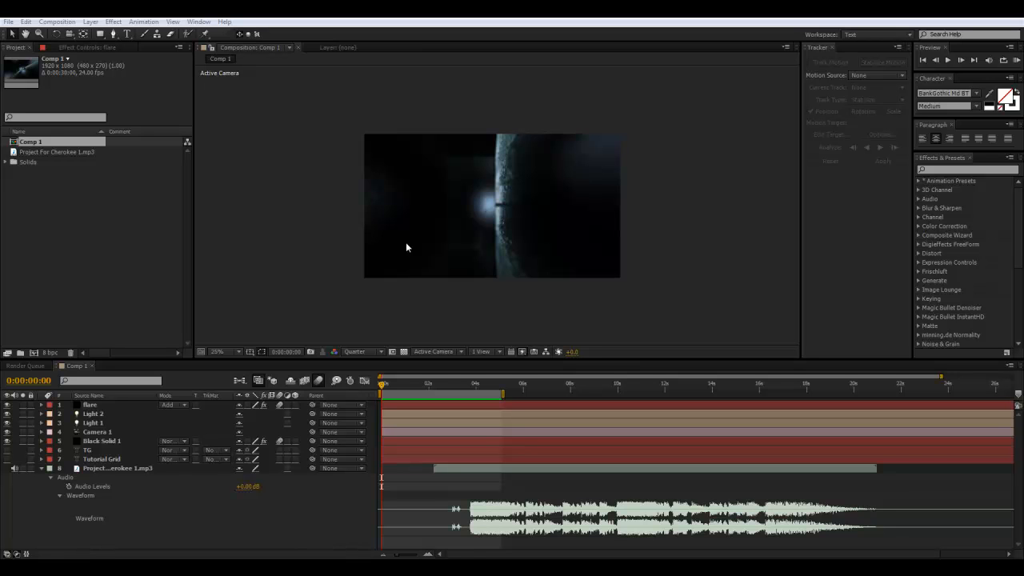
{"action": "mouse_move", "coordinate": [435, 245]}
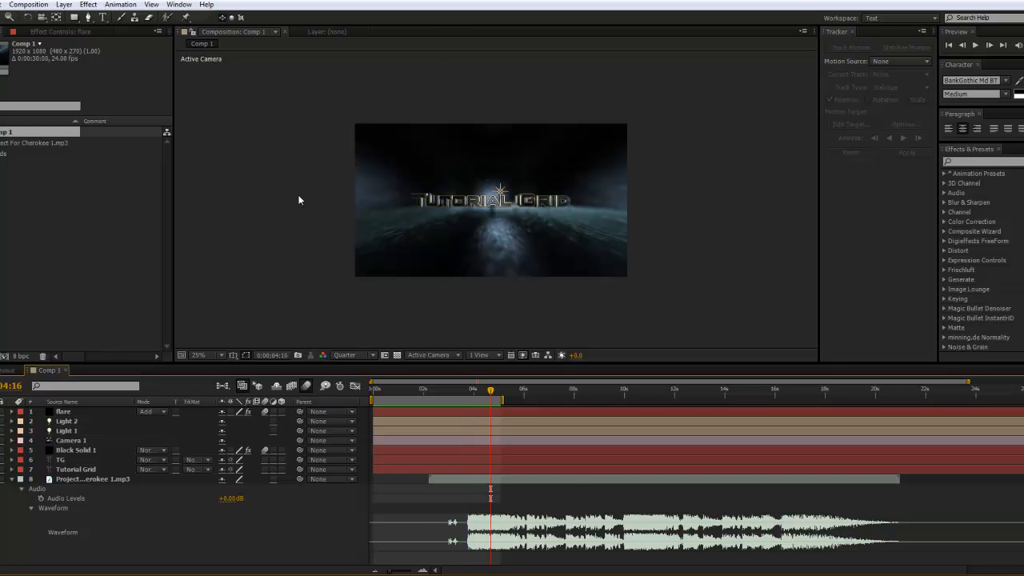
{"action": "mouse_move", "coordinate": [558, 255]}
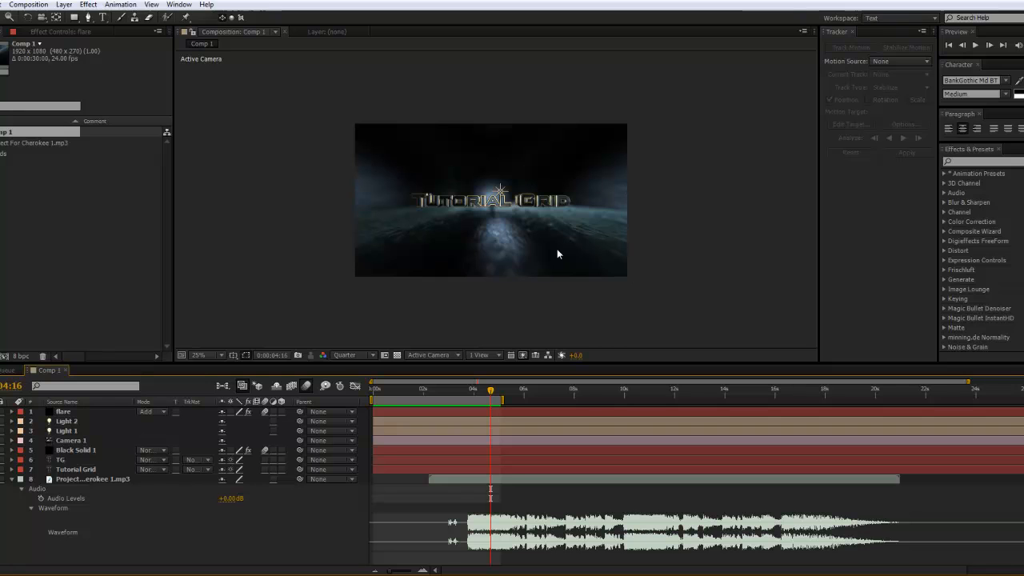
{"action": "mouse_move", "coordinate": [429, 190]}
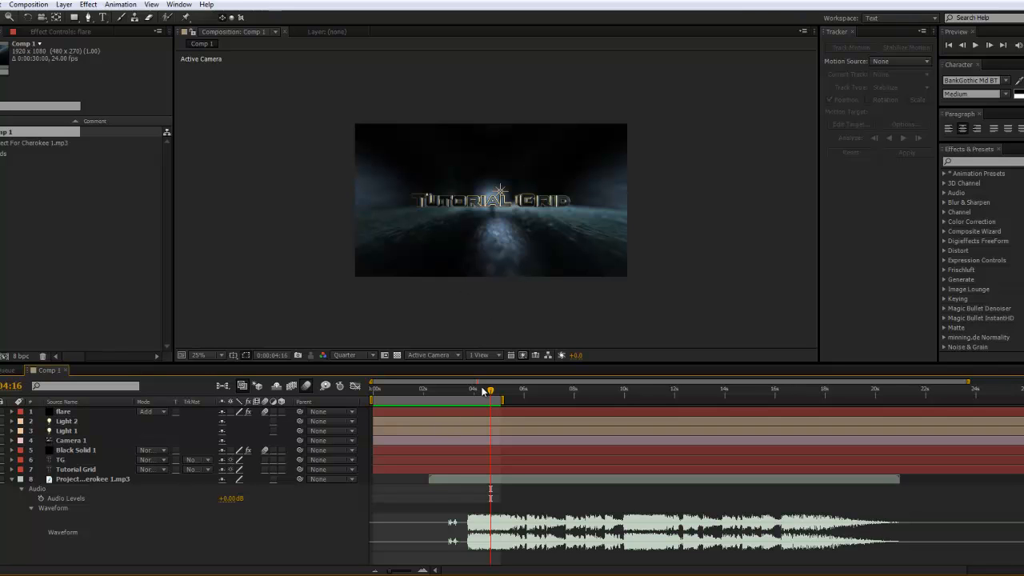
{"action": "mouse_move", "coordinate": [493, 300]}
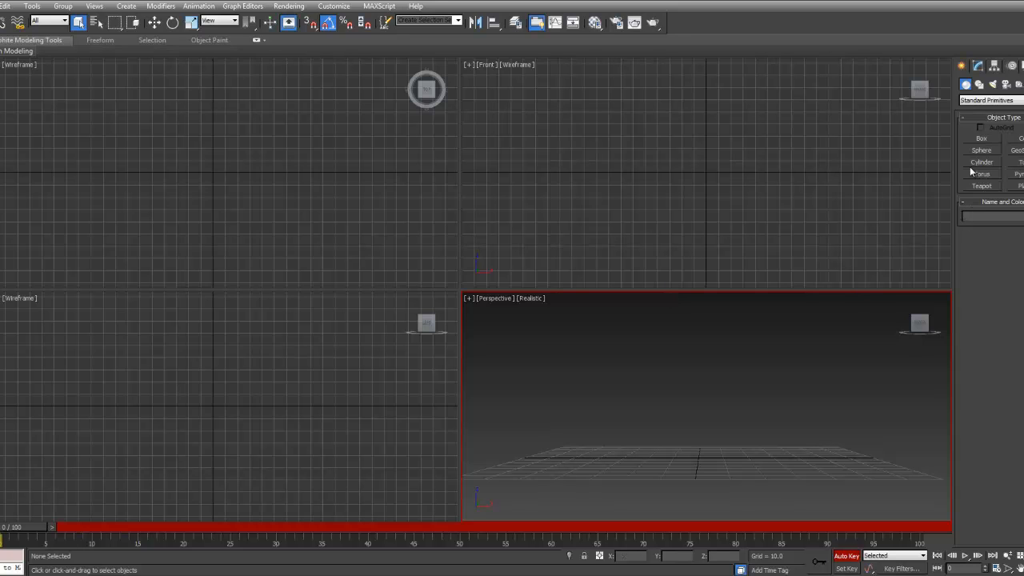
{"action": "mouse_move", "coordinate": [962, 112]}
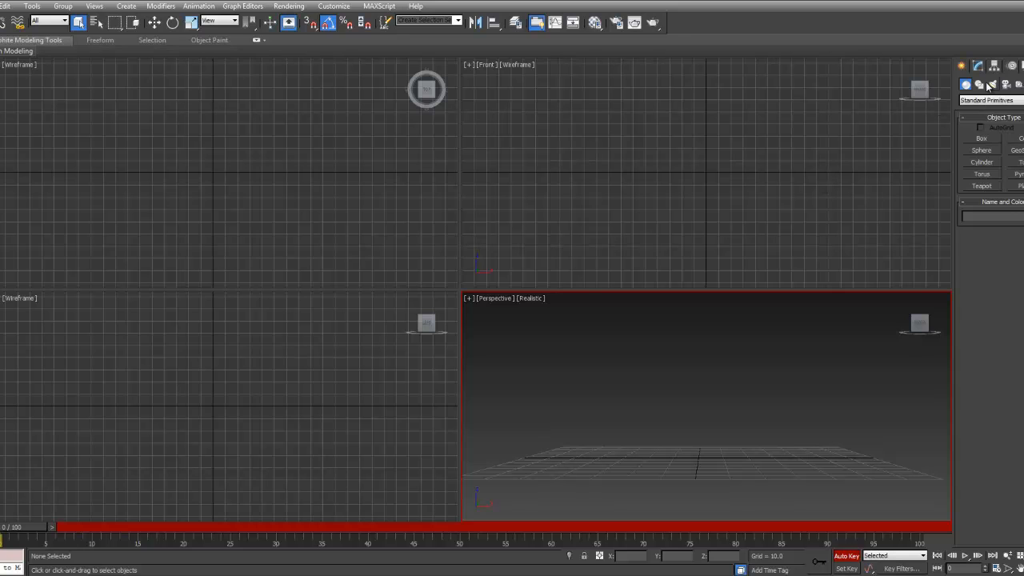
- Arm the Splines Text tool with 'TG' as its text
{"action": "left_click", "coordinate": [981, 85]}
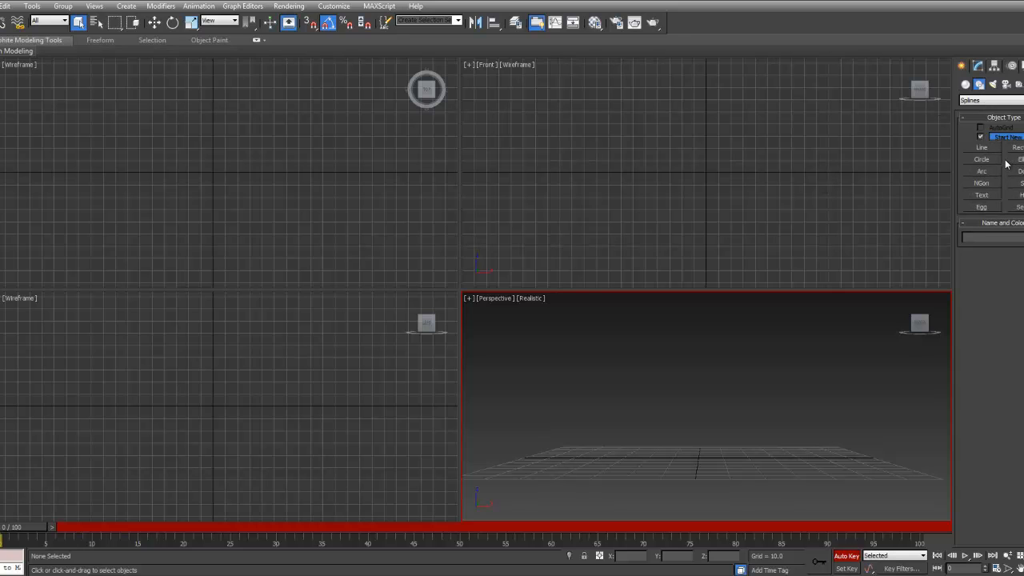
{"action": "left_click", "coordinate": [981, 194]}
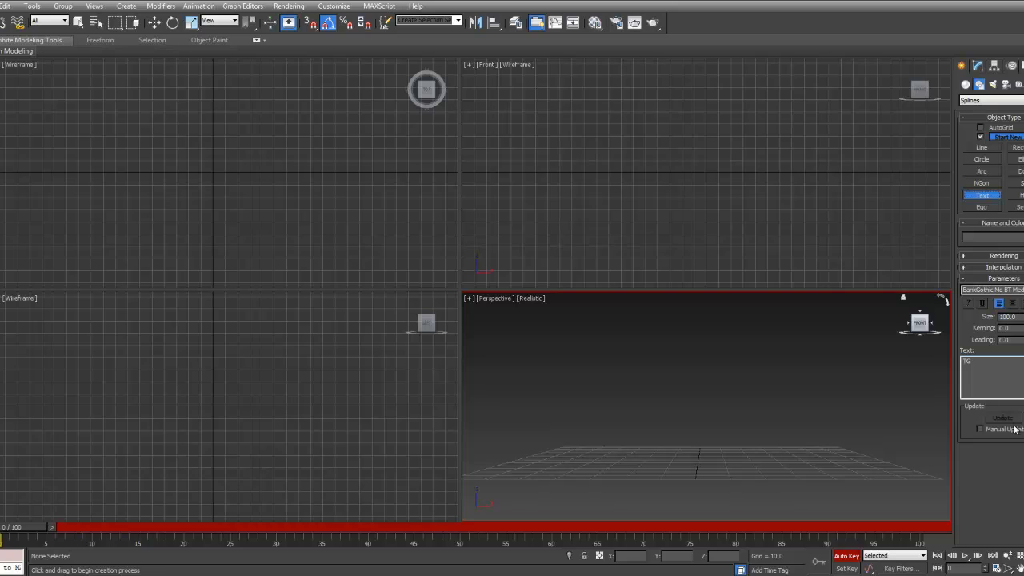
{"action": "left_click", "coordinate": [985, 364]}
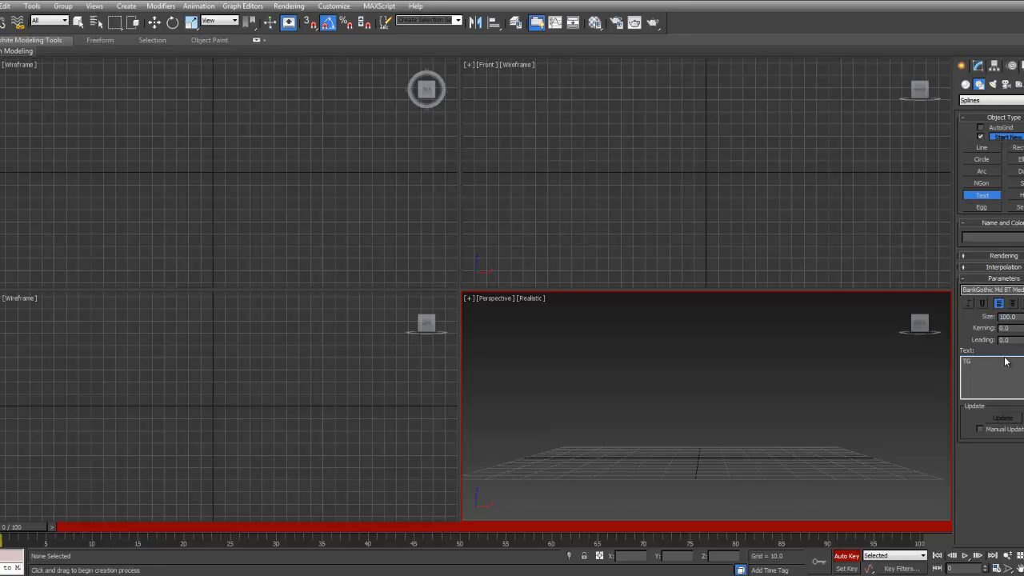
{"action": "mouse_move", "coordinate": [704, 171]}
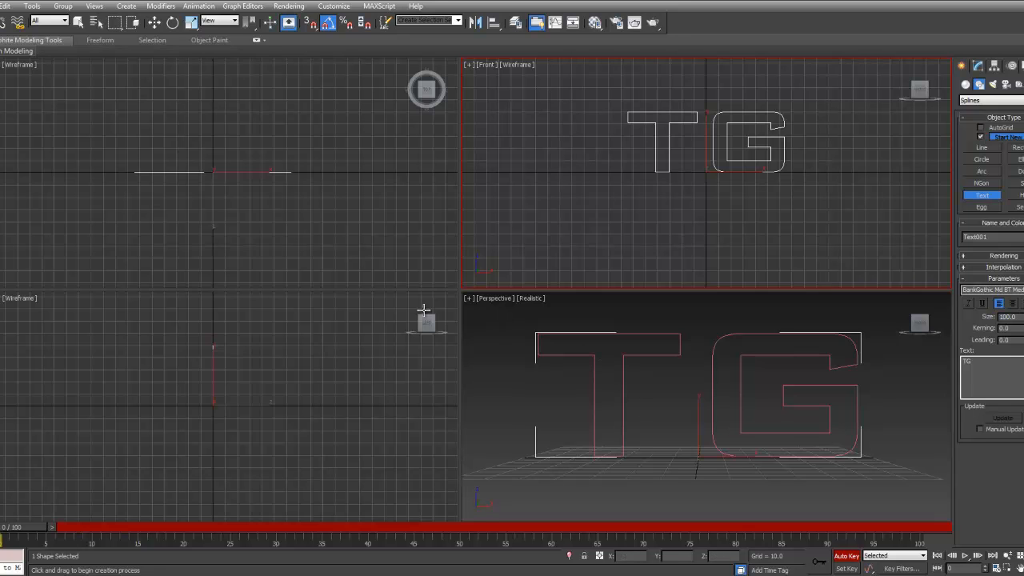
{"action": "mouse_move", "coordinate": [484, 241]}
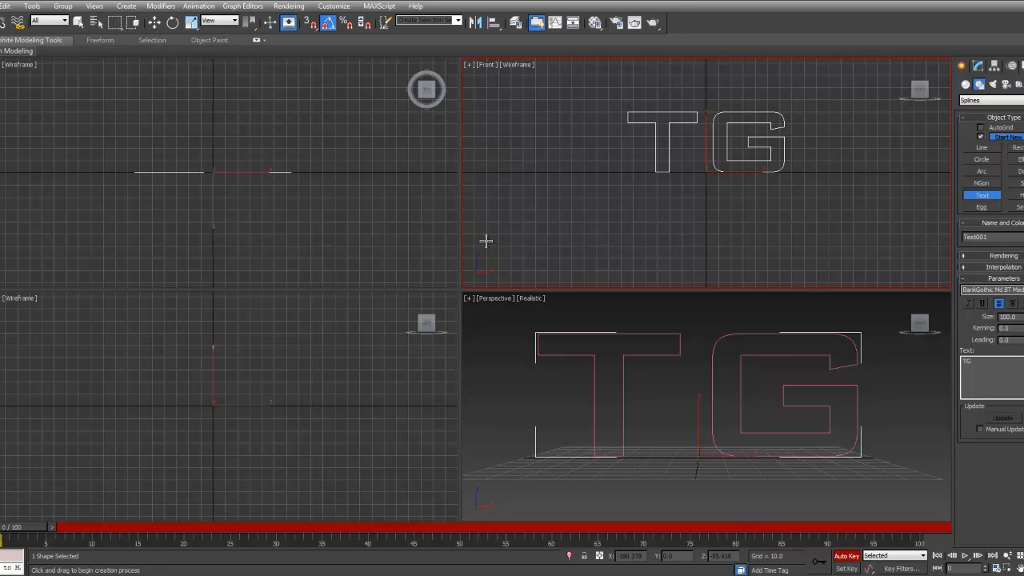
{"action": "mouse_move", "coordinate": [621, 260]}
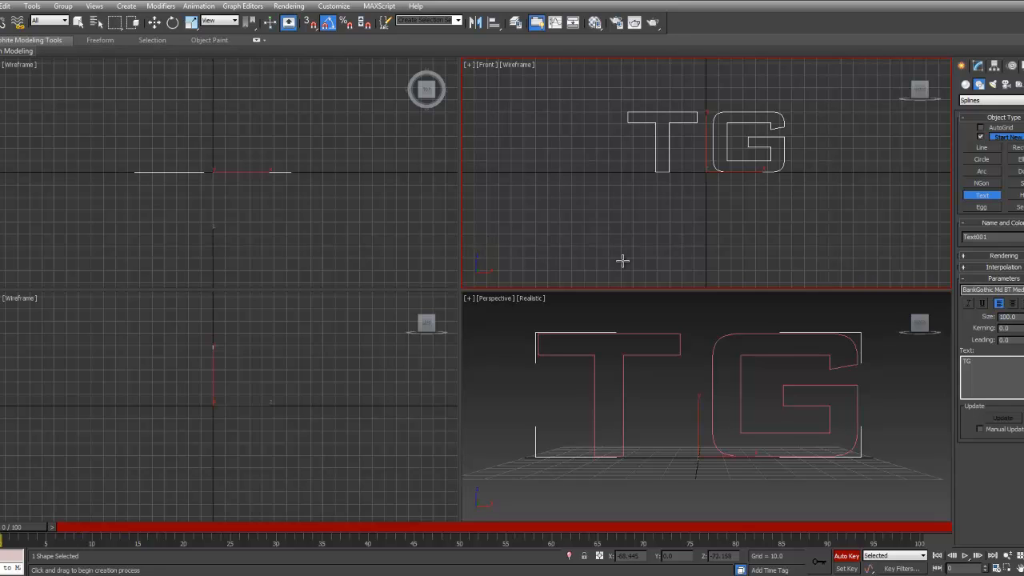
{"action": "mouse_move", "coordinate": [663, 127]}
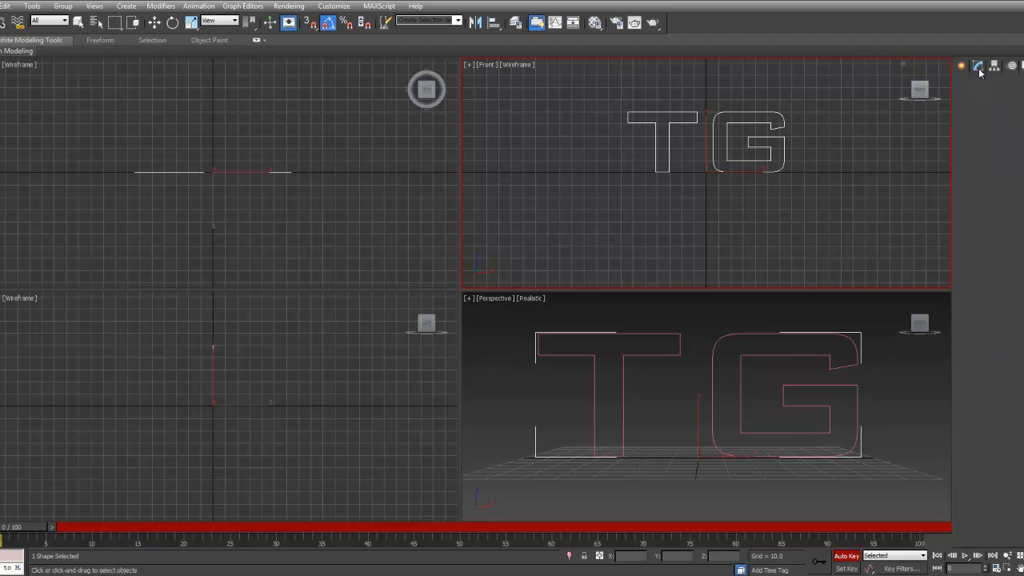
- Bevel the TG shape (Level 1 height 3.5, Level 2 height 2.0, outline -1.2)
{"action": "left_click", "coordinate": [978, 65]}
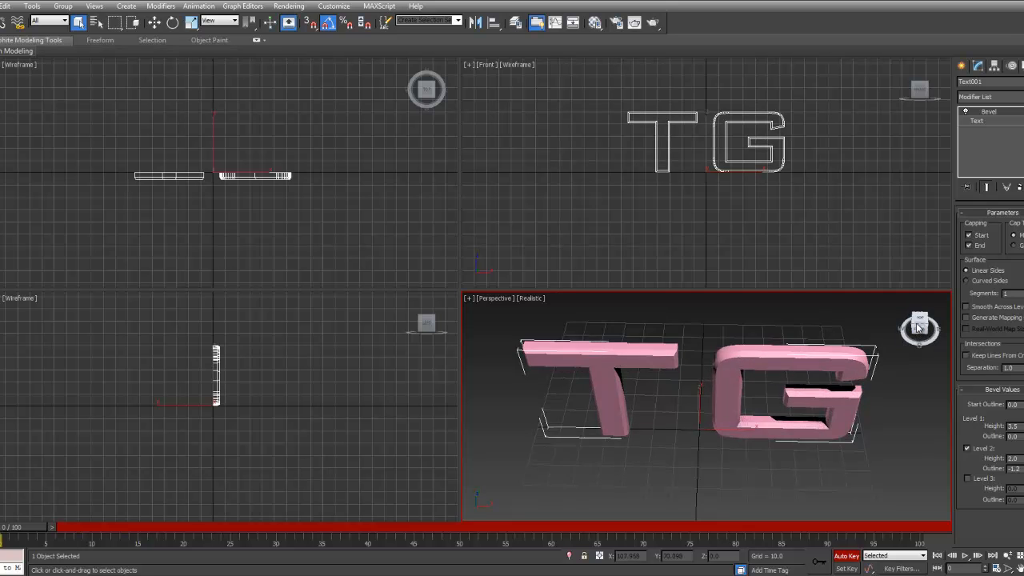
{"action": "left_click_drag", "start_coordinate": [920, 328], "coordinate": [848, 310]}
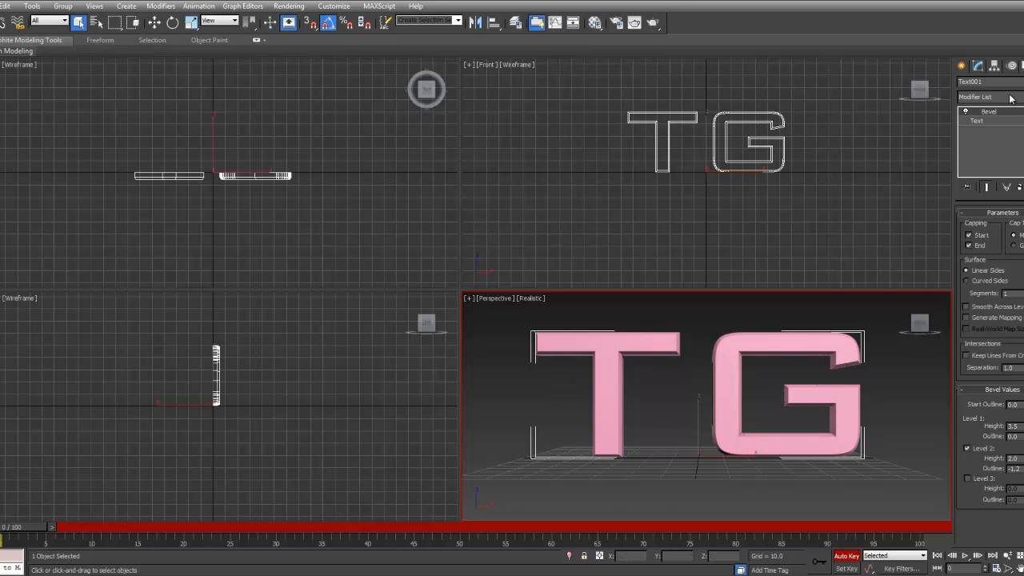
- Add Edit Poly above Bevel and select the front cap polygons of T and G
{"action": "left_click", "coordinate": [983, 98]}
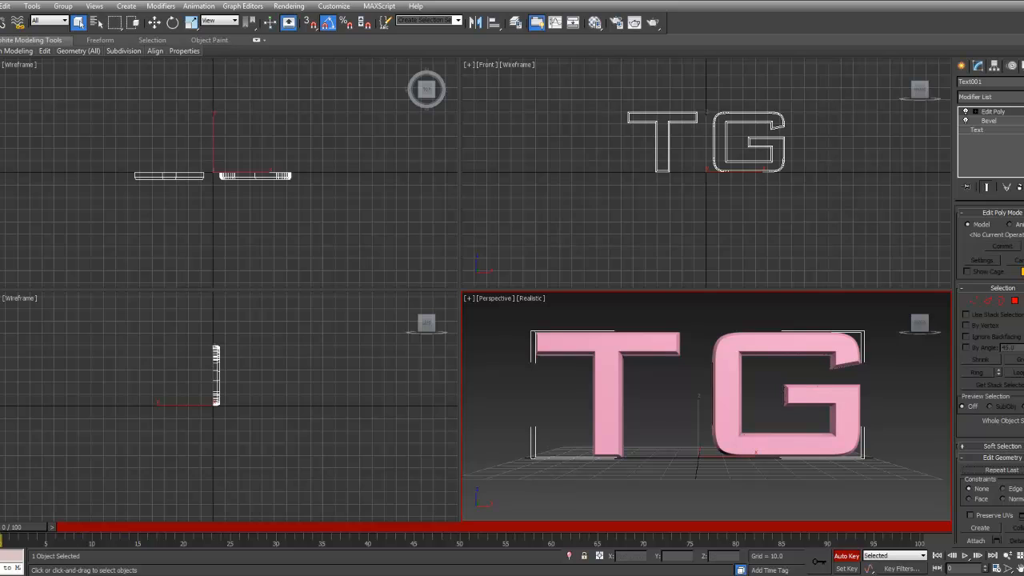
{"action": "mouse_move", "coordinate": [990, 102]}
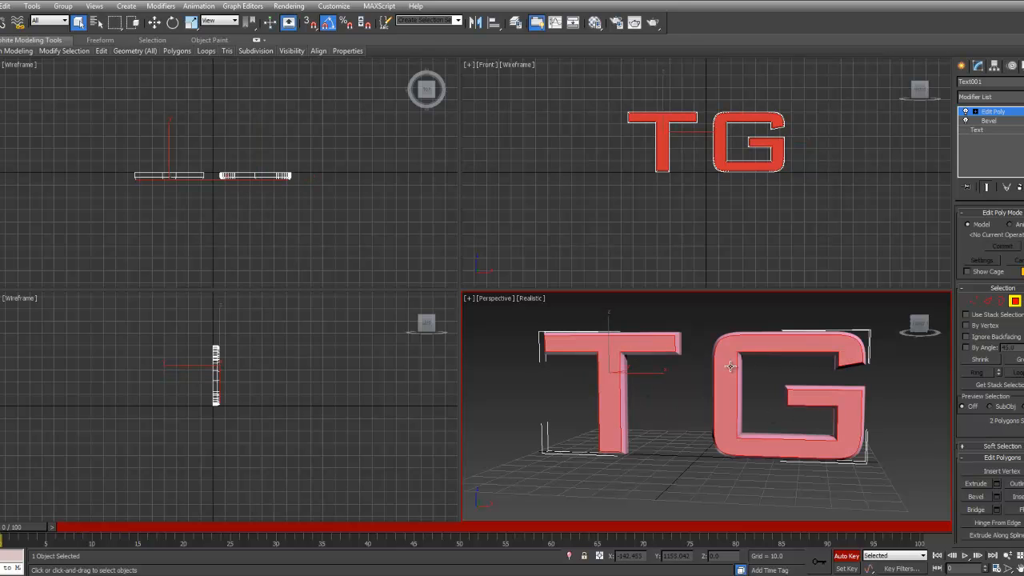
{"action": "left_click_drag", "start_coordinate": [728, 365], "coordinate": [549, 328]}
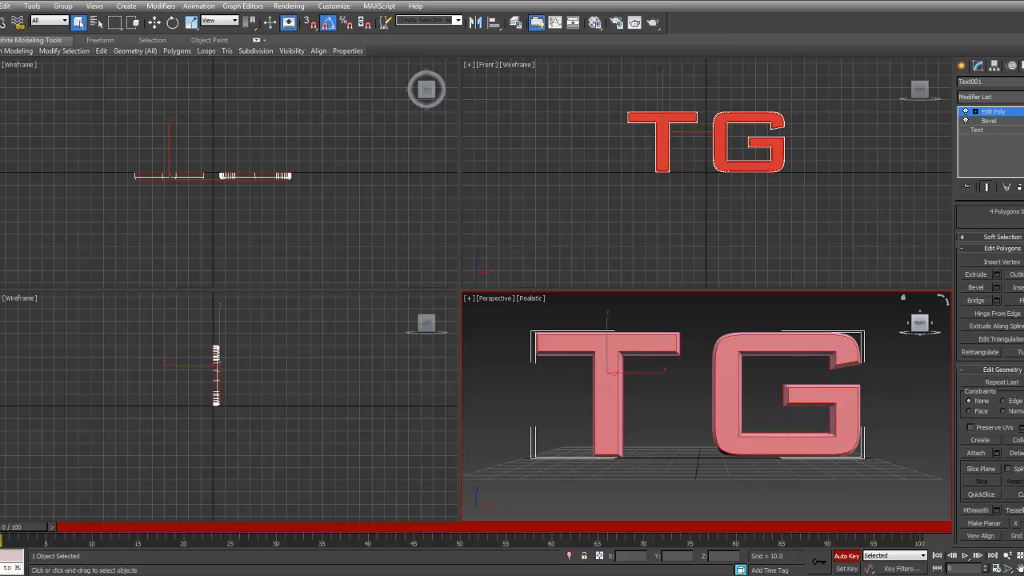
{"action": "scroll", "scroll_direction": "down", "scroll_amount": 3}
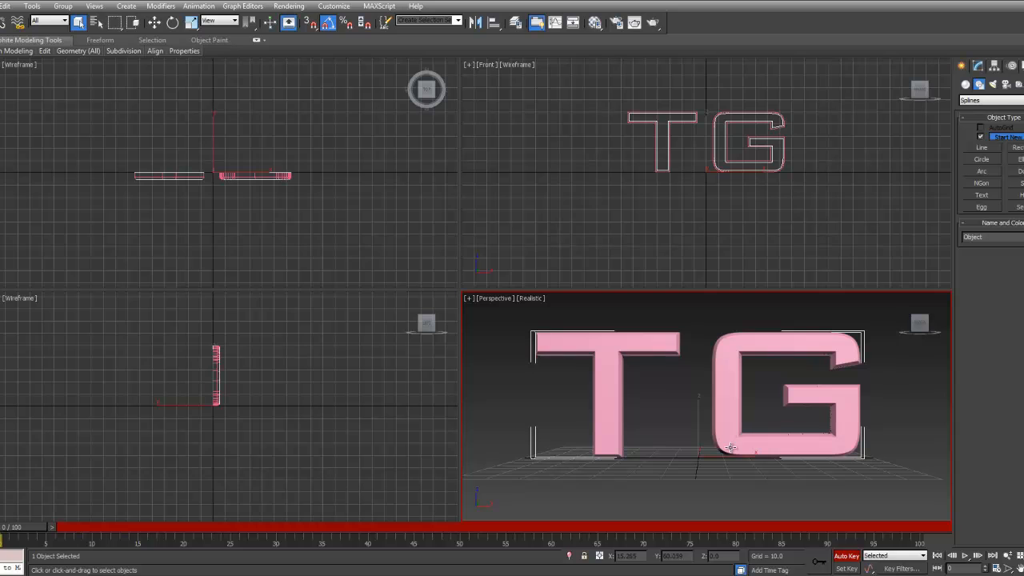
{"action": "left_click", "coordinate": [645, 219]}
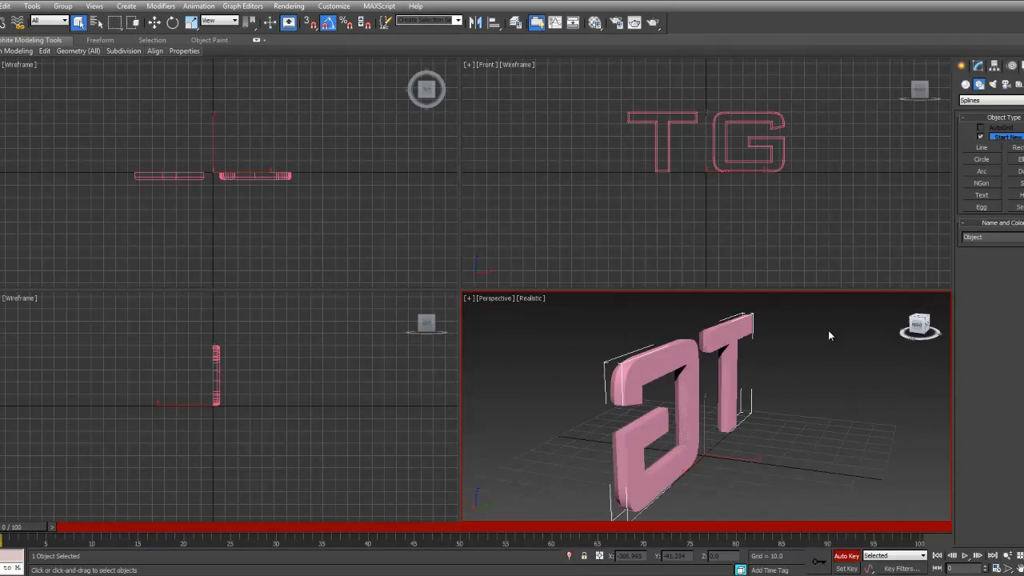
{"action": "left_click", "coordinate": [917, 320]}
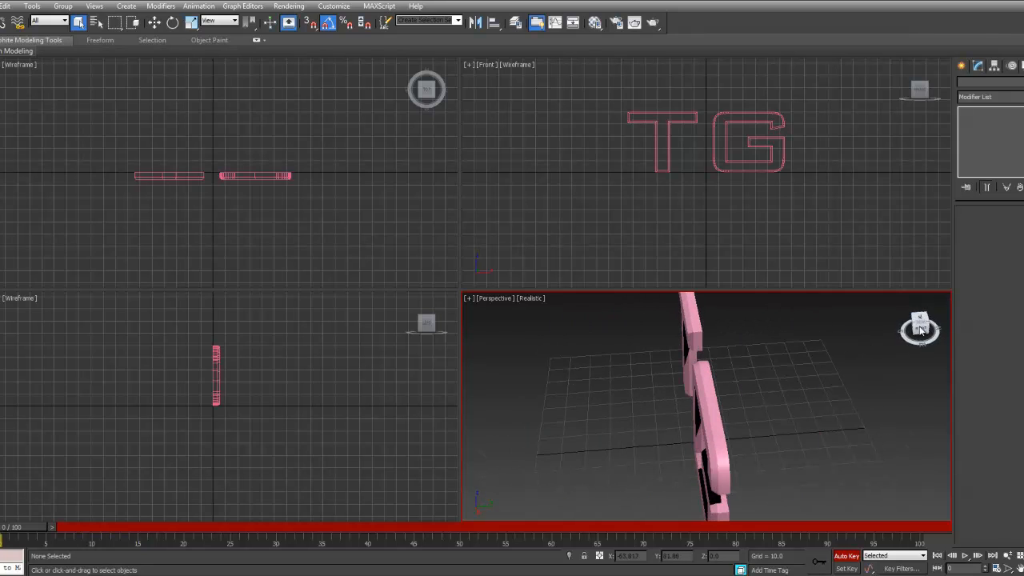
- Reselect the beveled Text001 object with its Edit Poly and Bevel stack
{"action": "left_click", "coordinate": [709, 389]}
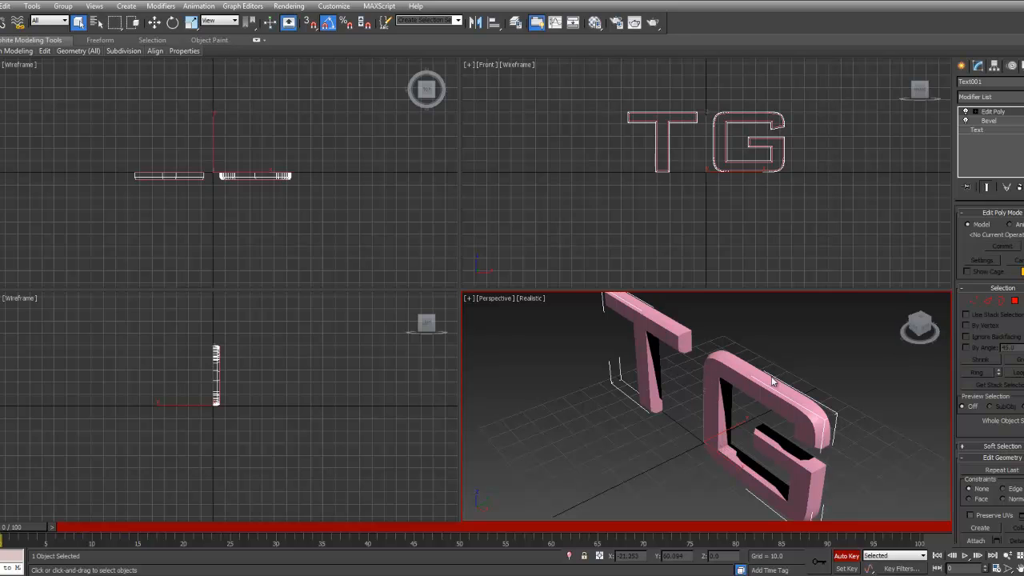
{"action": "mouse_move", "coordinate": [708, 356]}
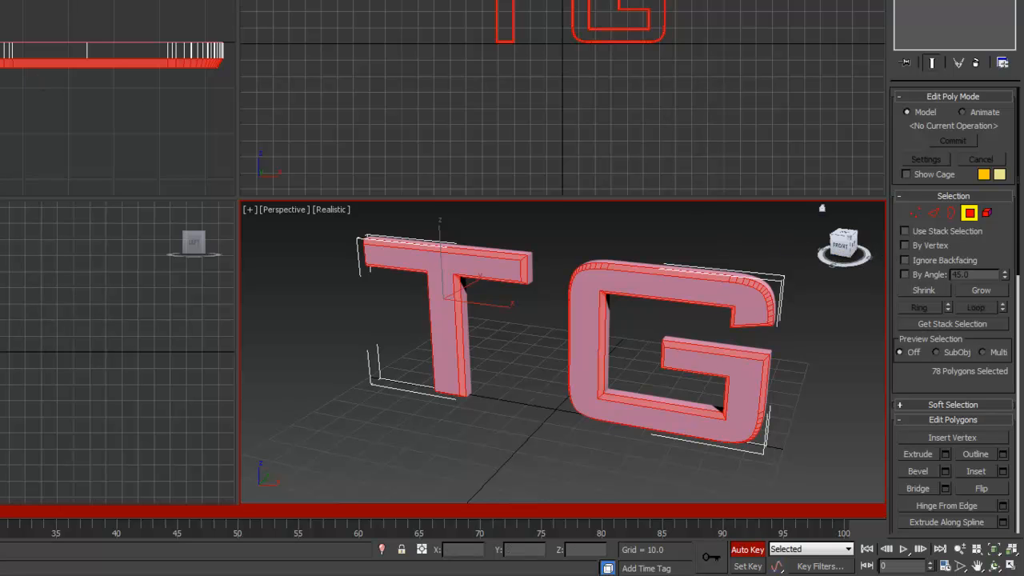
- Zoom the face-on TG letters in Polygon sub-object mode
{"action": "scroll", "scroll_direction": "down", "scroll_amount": 3}
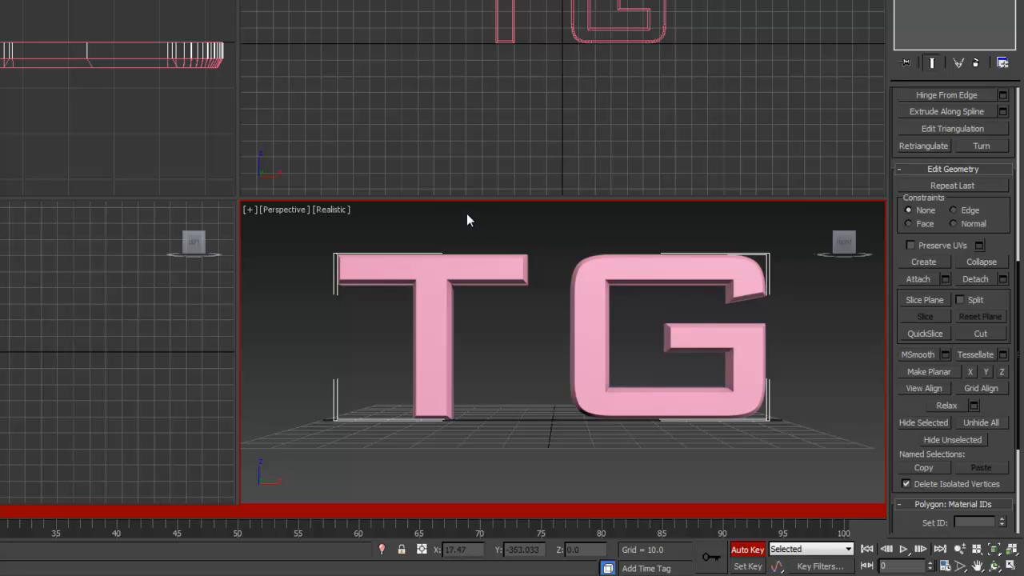
{"action": "mouse_move", "coordinate": [351, 133]}
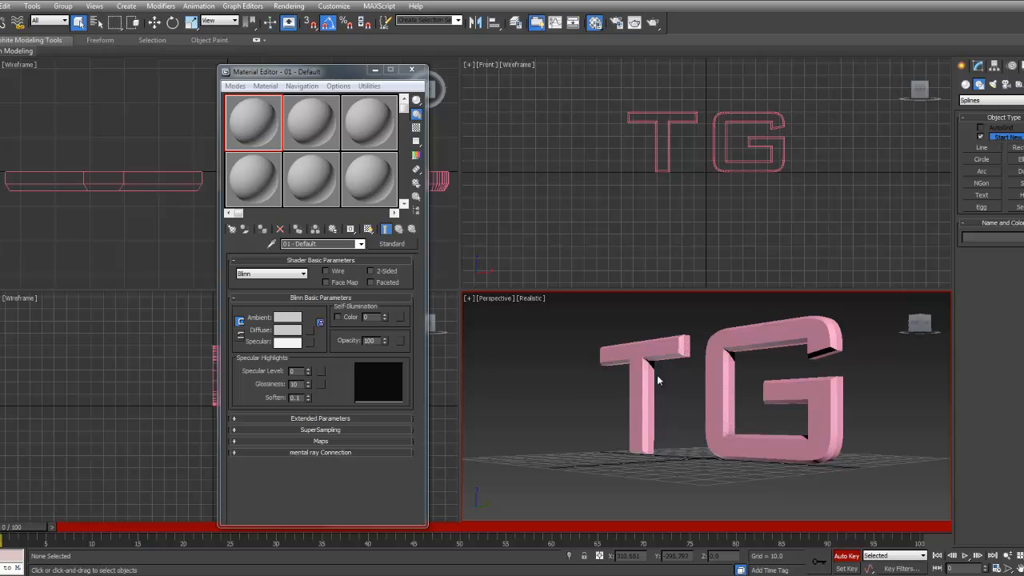
{"action": "mouse_move", "coordinate": [819, 390]}
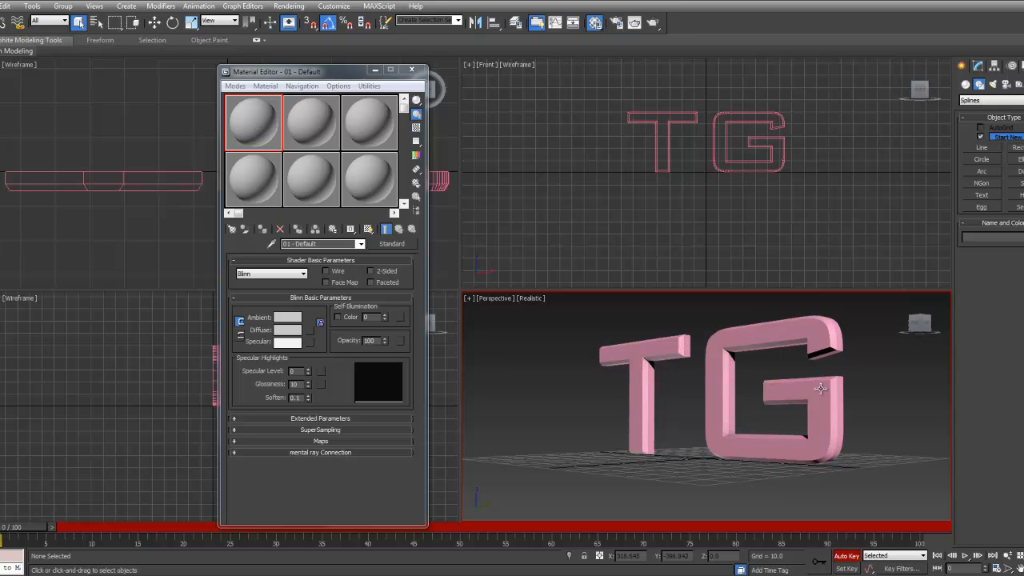
{"action": "mouse_move", "coordinate": [684, 356]}
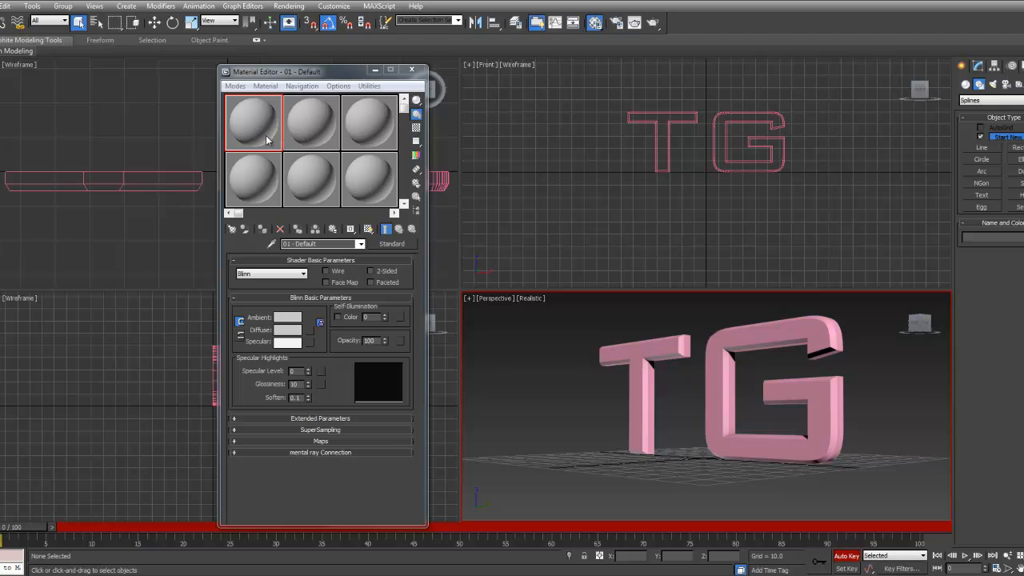
{"action": "mouse_move", "coordinate": [718, 380]}
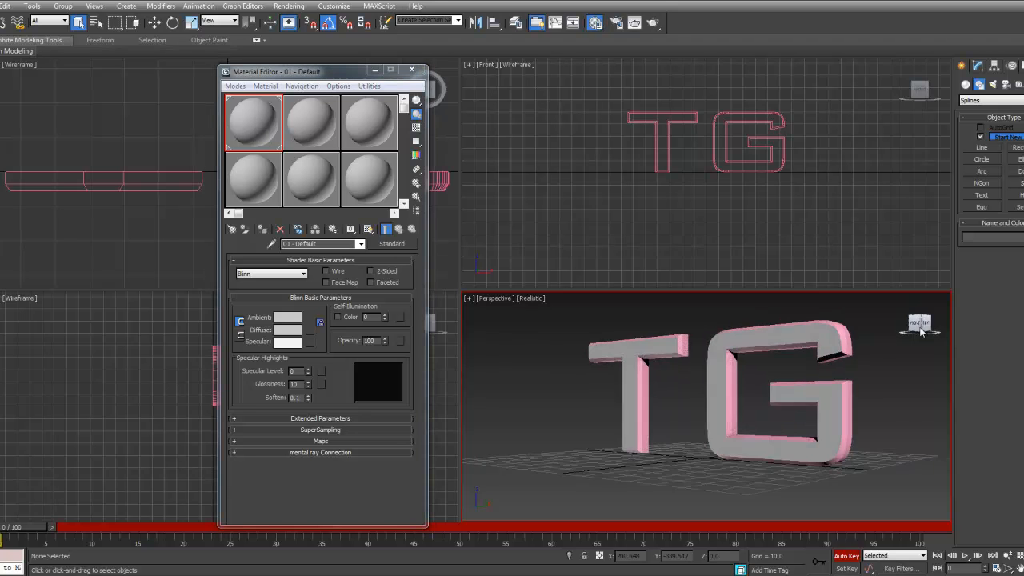
- Assign default material slots 01, 02 and 03 to the three letter objects
{"action": "left_click_drag", "start_coordinate": [920, 324], "coordinate": [920, 336]}
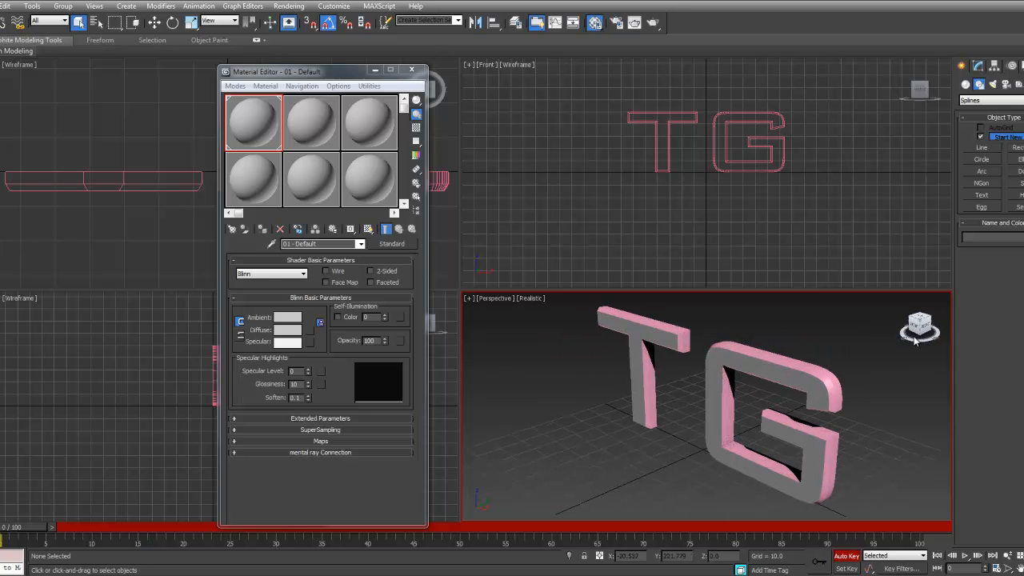
{"action": "left_click", "coordinate": [311, 123]}
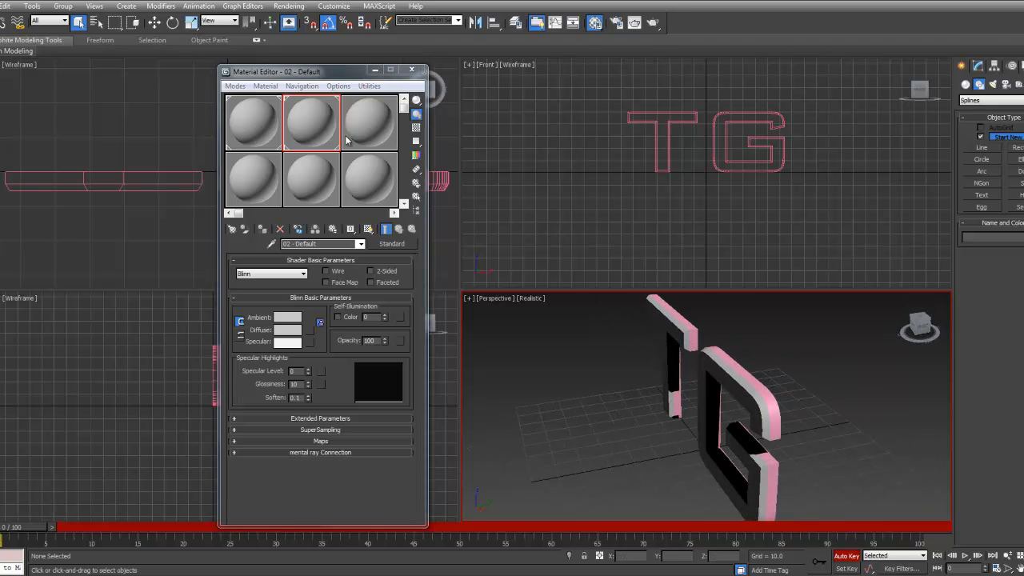
{"action": "left_click", "coordinate": [372, 123]}
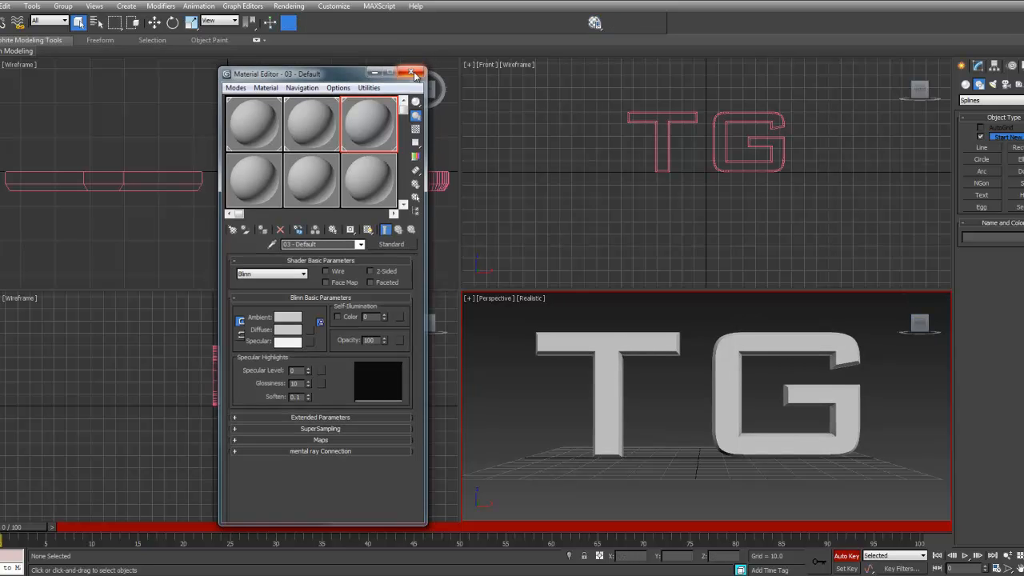
- Close the Material Editor and show the application file menu
{"action": "left_click", "coordinate": [412, 72]}
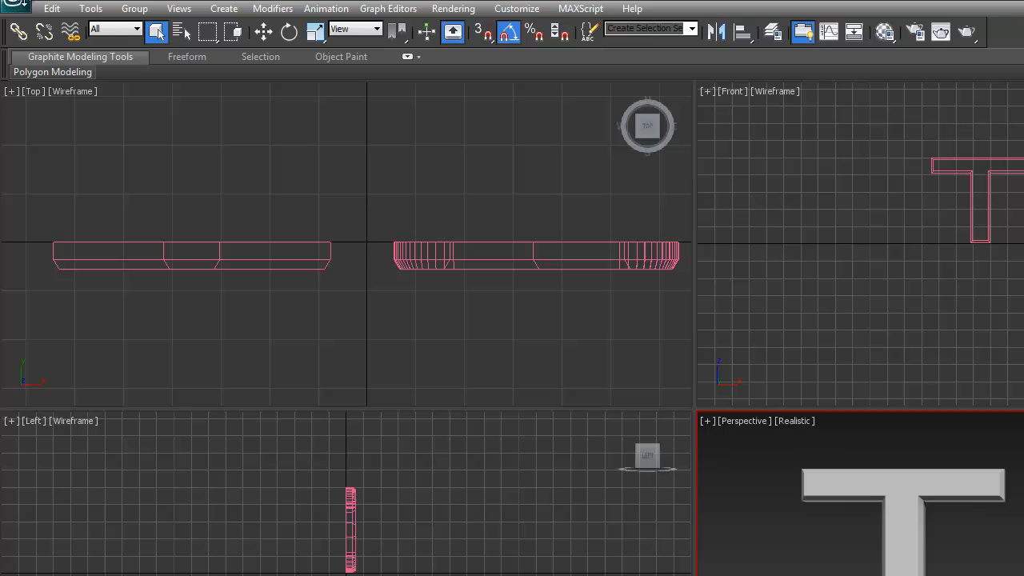
{"action": "left_click", "coordinate": [18, 10]}
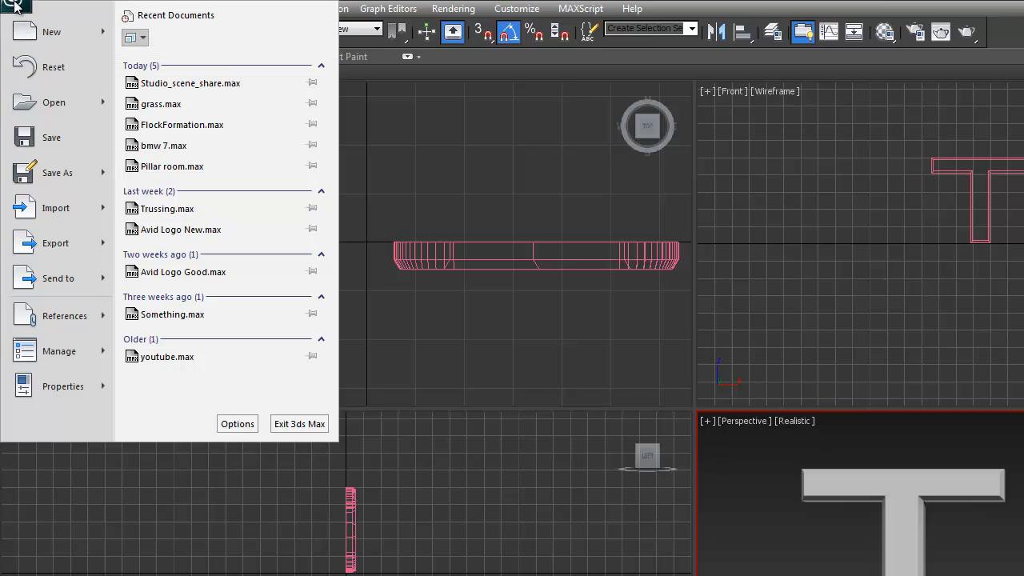
{"action": "mouse_move", "coordinate": [80, 253]}
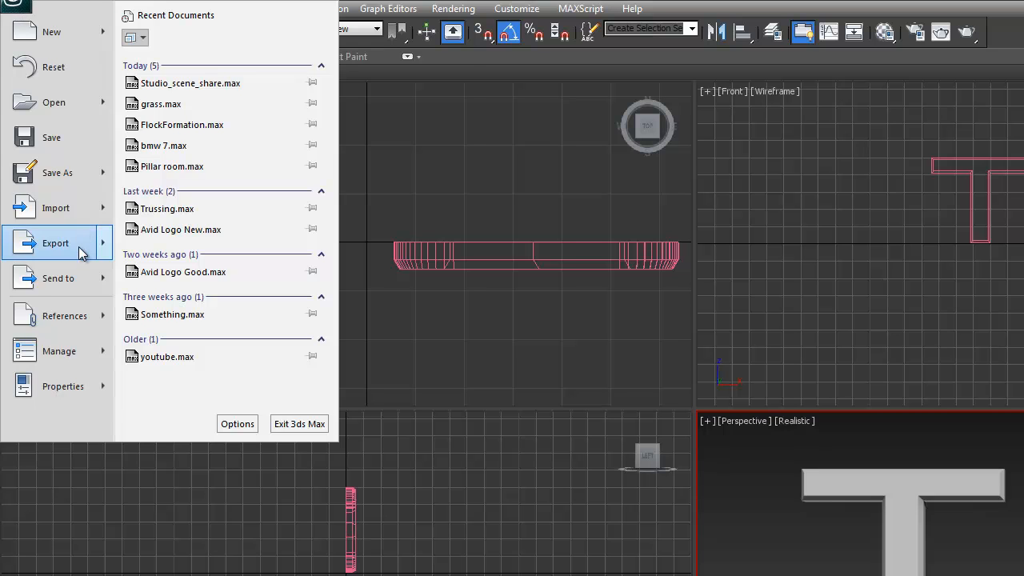
- Name the export 'TG TUT' with gw::OBJ-Exporter (*.OBJ) as the file type
{"action": "left_click", "coordinate": [55, 242]}
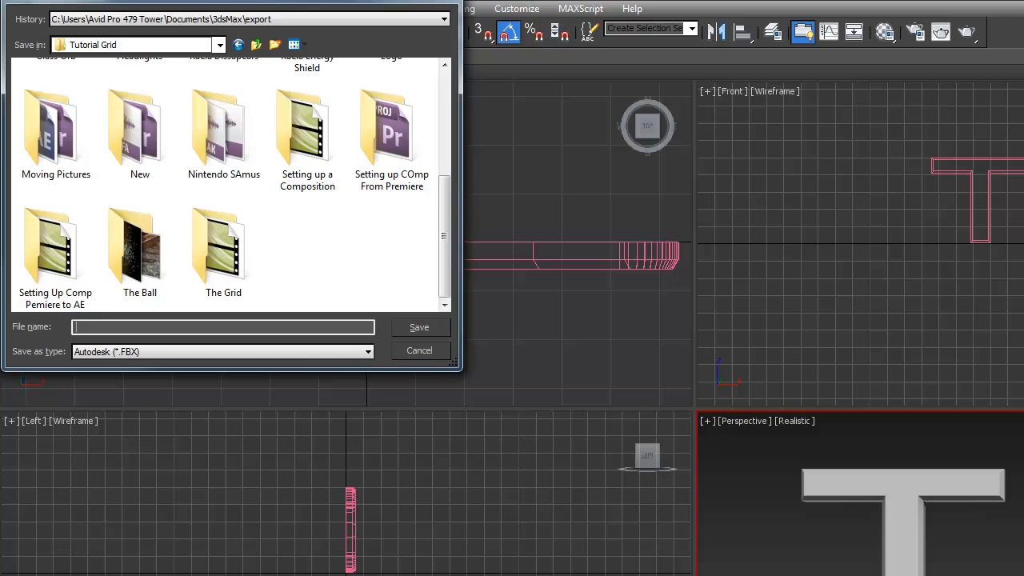
{"action": "type", "text": "TG TUT"}
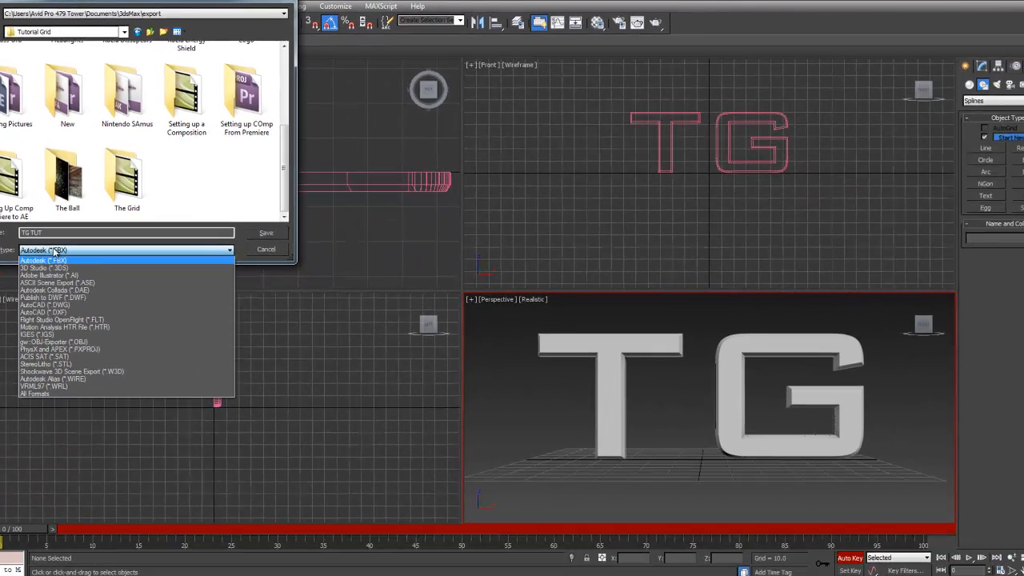
{"action": "mouse_move", "coordinate": [80, 347]}
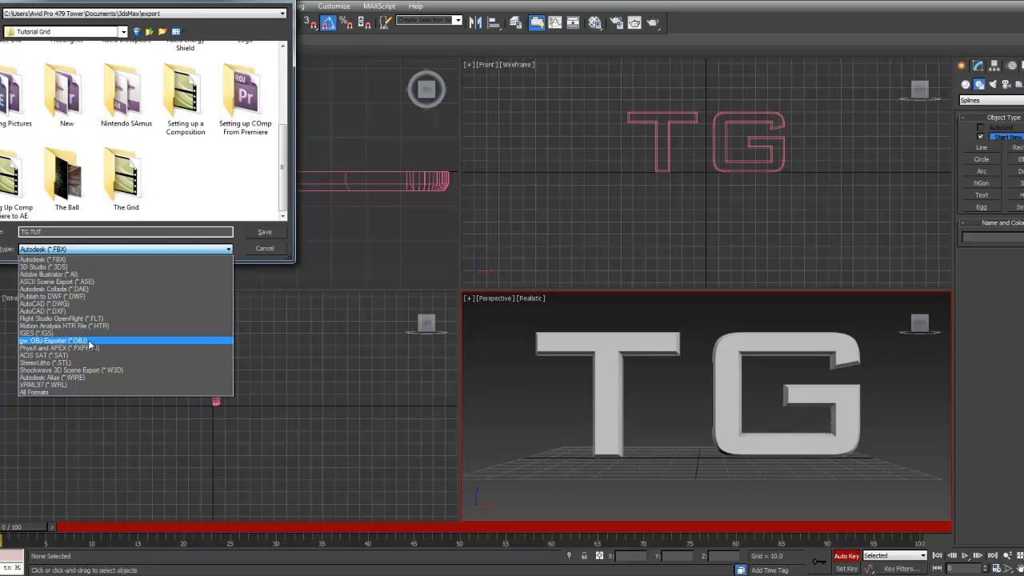
{"action": "left_click", "coordinate": [52, 340]}
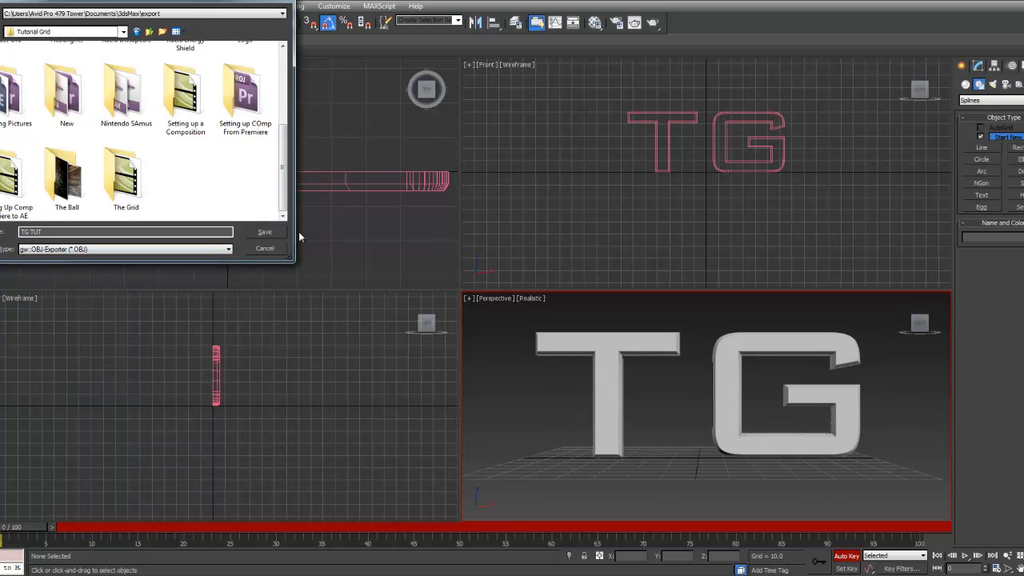
- Export the OBJ without Shapes/Lines and Hidden objects, then dismiss the statistics
{"action": "left_click", "coordinate": [264, 232]}
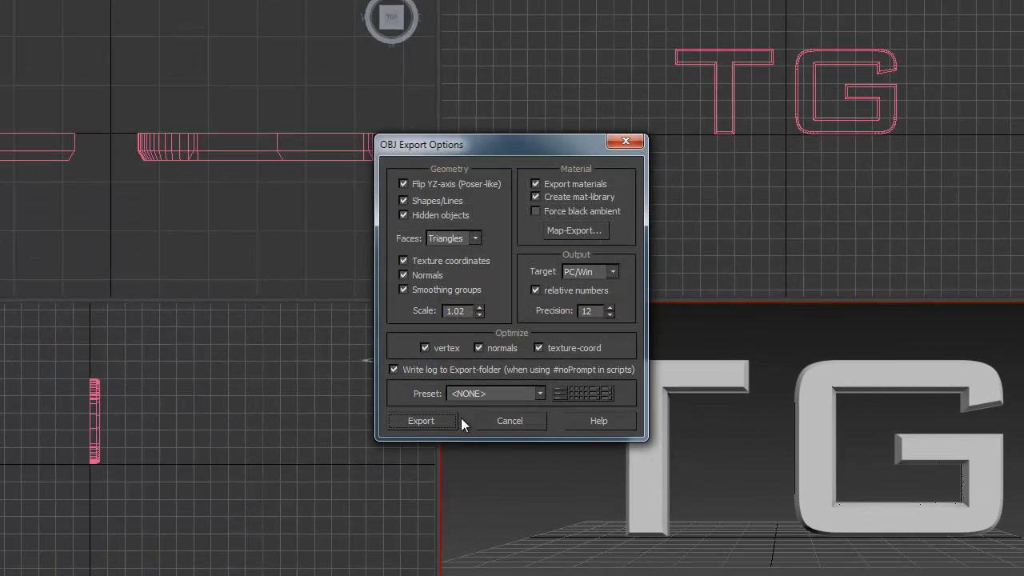
{"action": "mouse_move", "coordinate": [466, 186]}
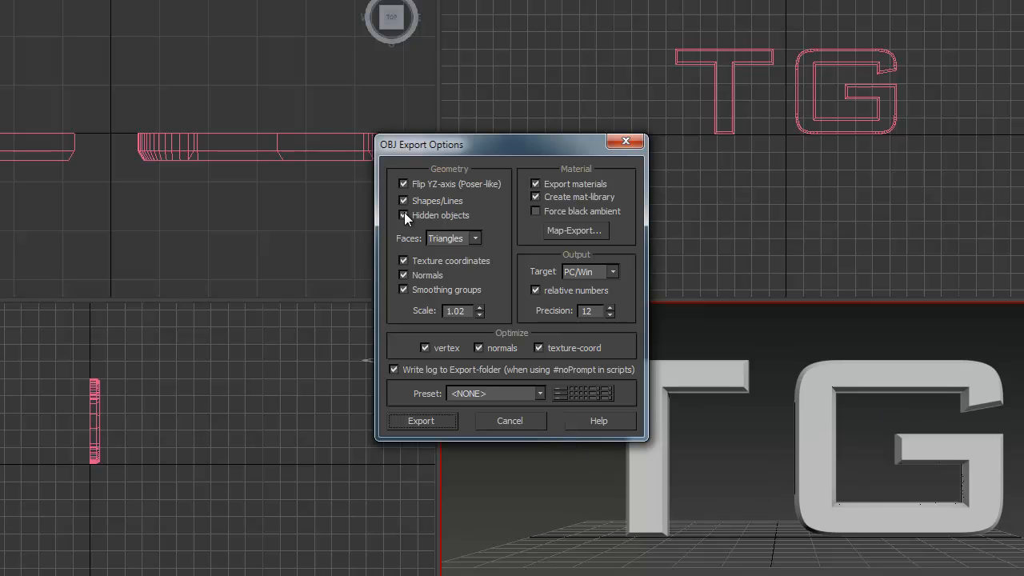
{"action": "left_click", "coordinate": [404, 214]}
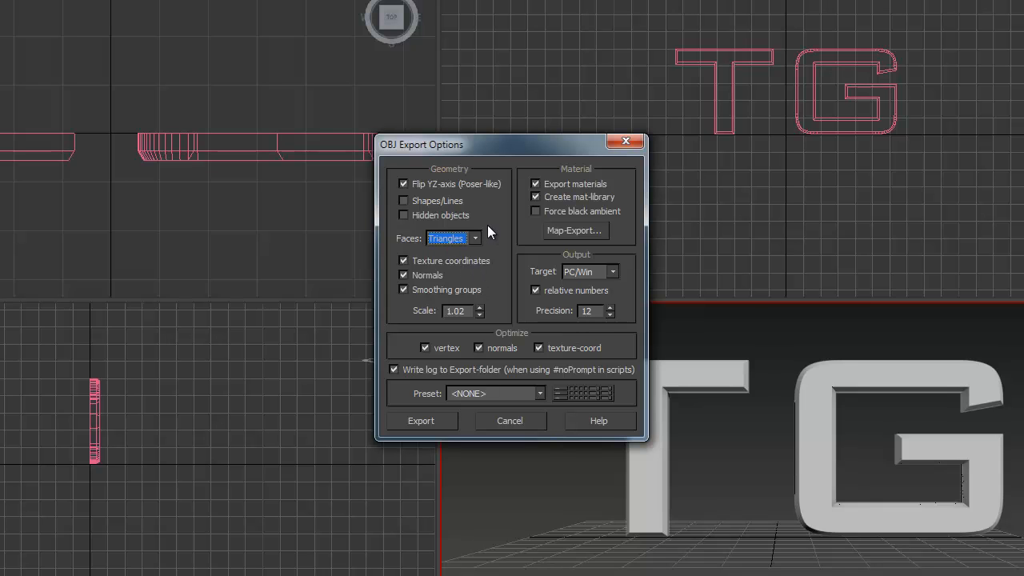
{"action": "mouse_move", "coordinate": [496, 207]}
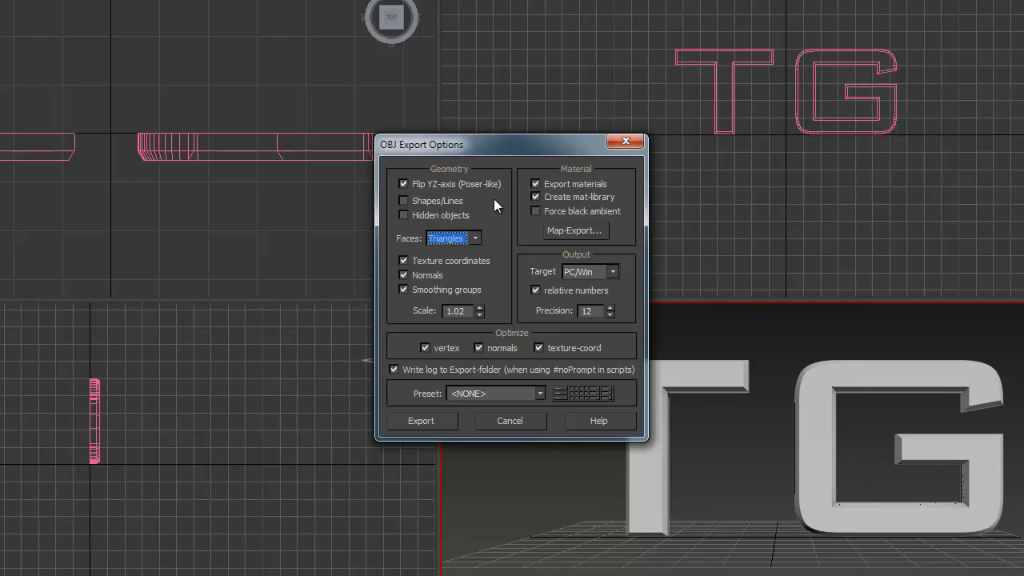
{"action": "mouse_move", "coordinate": [439, 434]}
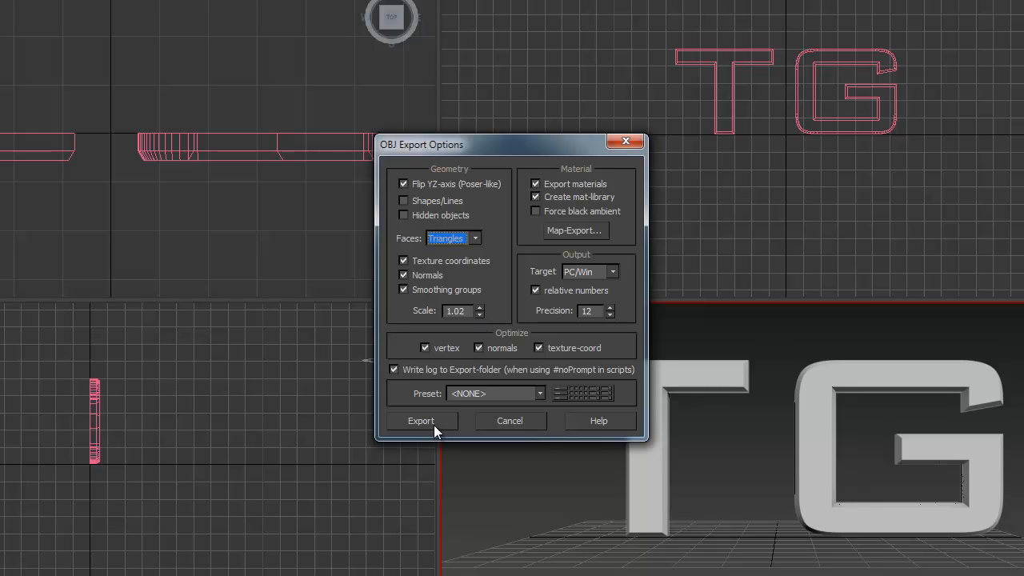
{"action": "left_click", "coordinate": [420, 421]}
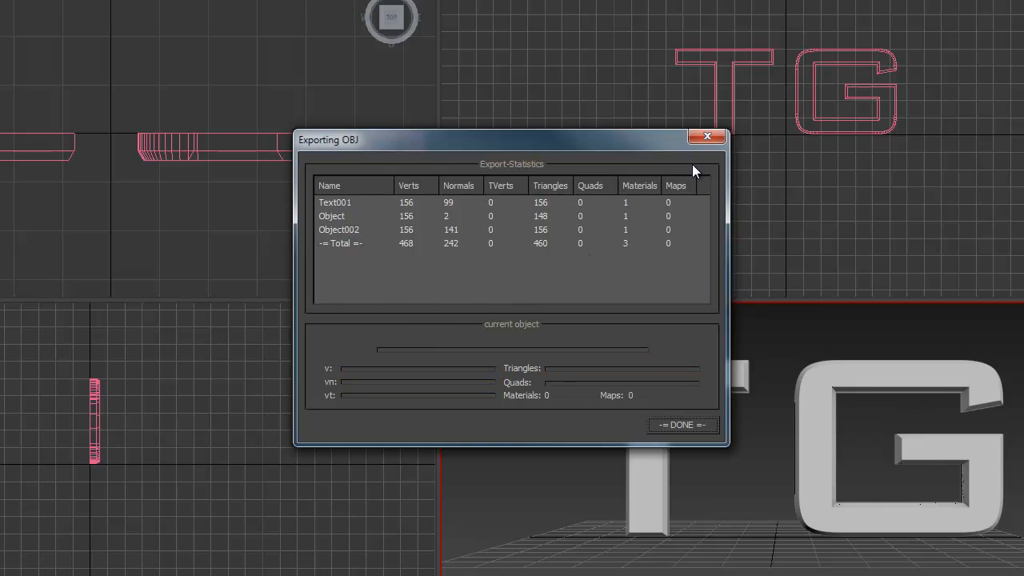
{"action": "mouse_move", "coordinate": [628, 250]}
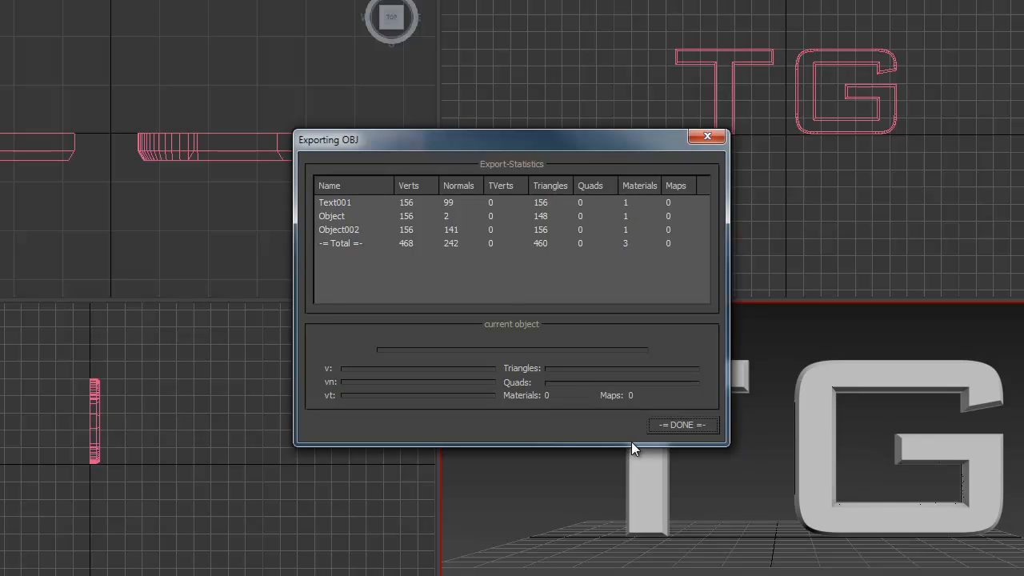
{"action": "left_click", "coordinate": [683, 425]}
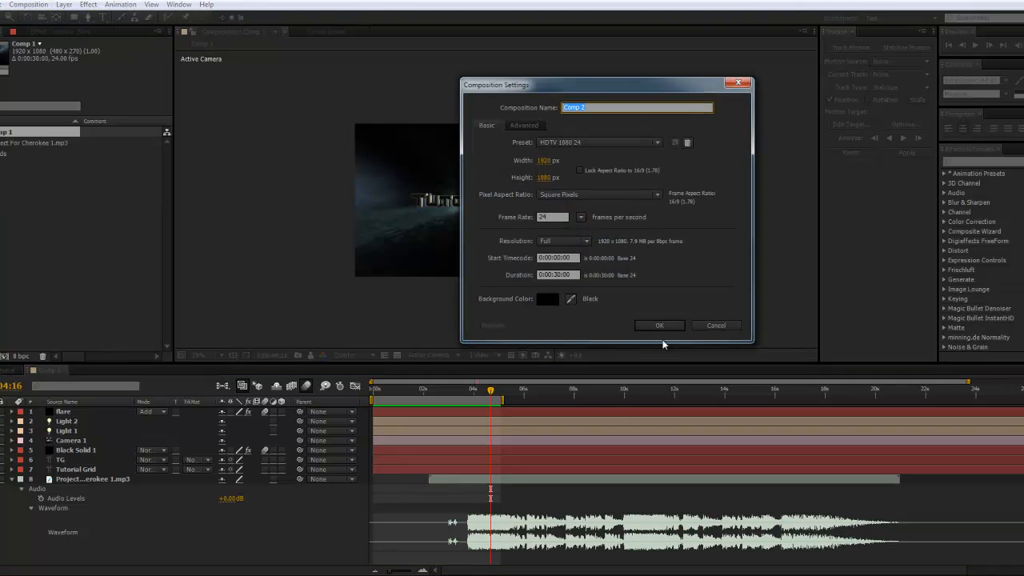
- Create 1080p Comp 2, add a black comp-sized solid, and search effects for 'ele'
{"action": "left_click", "coordinate": [660, 325]}
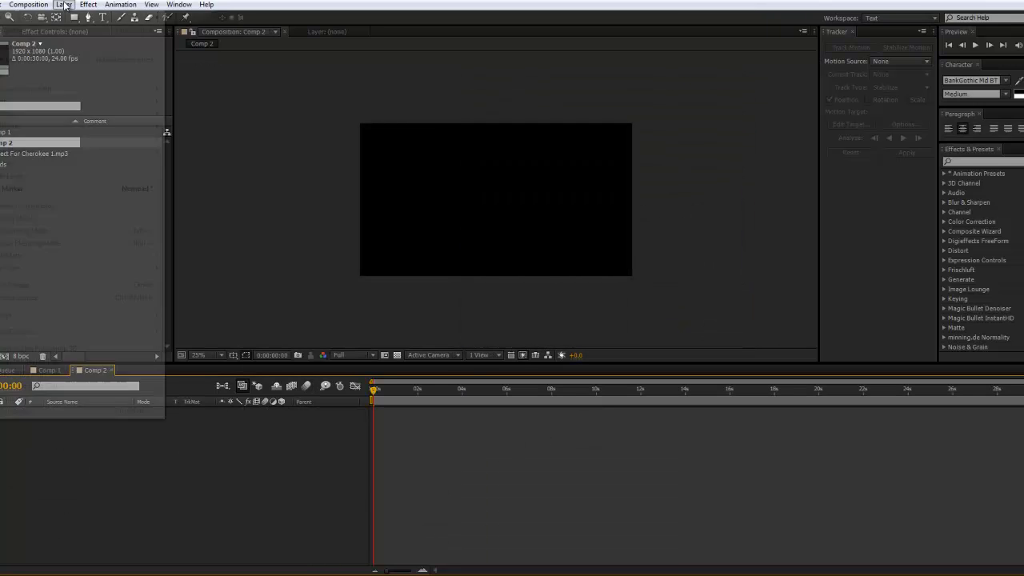
{"action": "left_click", "coordinate": [56, 7]}
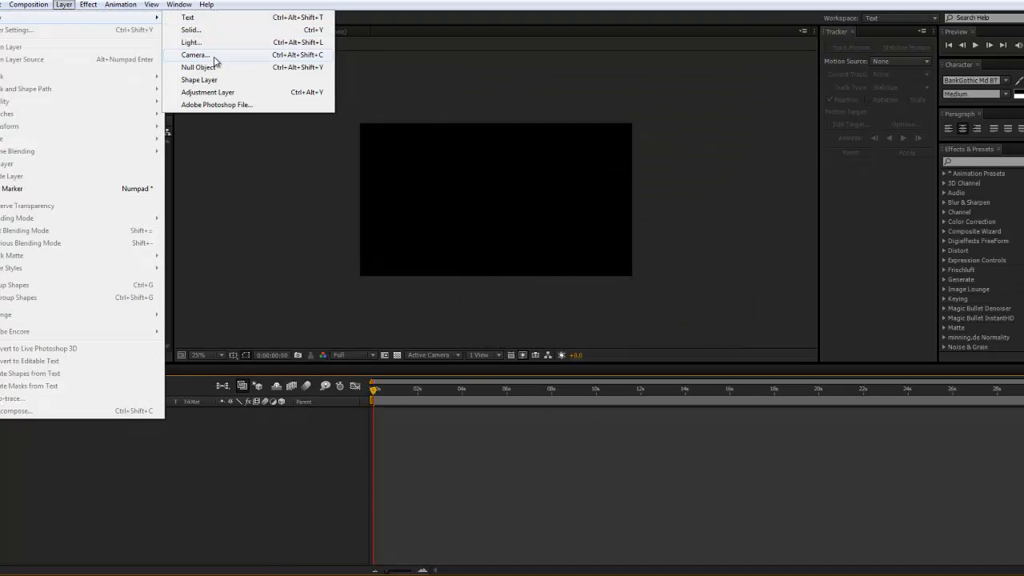
{"action": "left_click", "coordinate": [185, 29]}
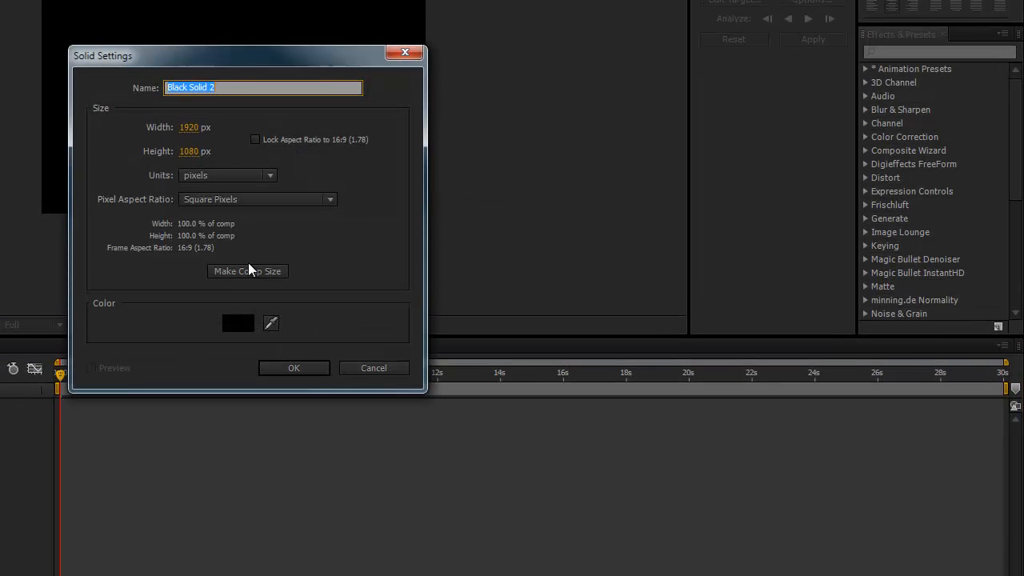
{"action": "left_click", "coordinate": [293, 368]}
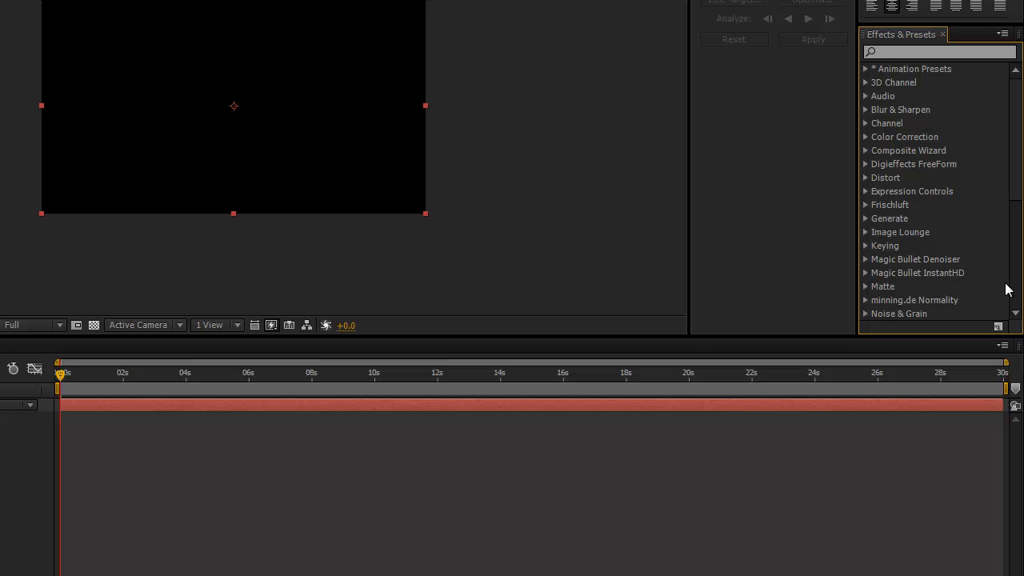
{"action": "type", "text": "elem"}
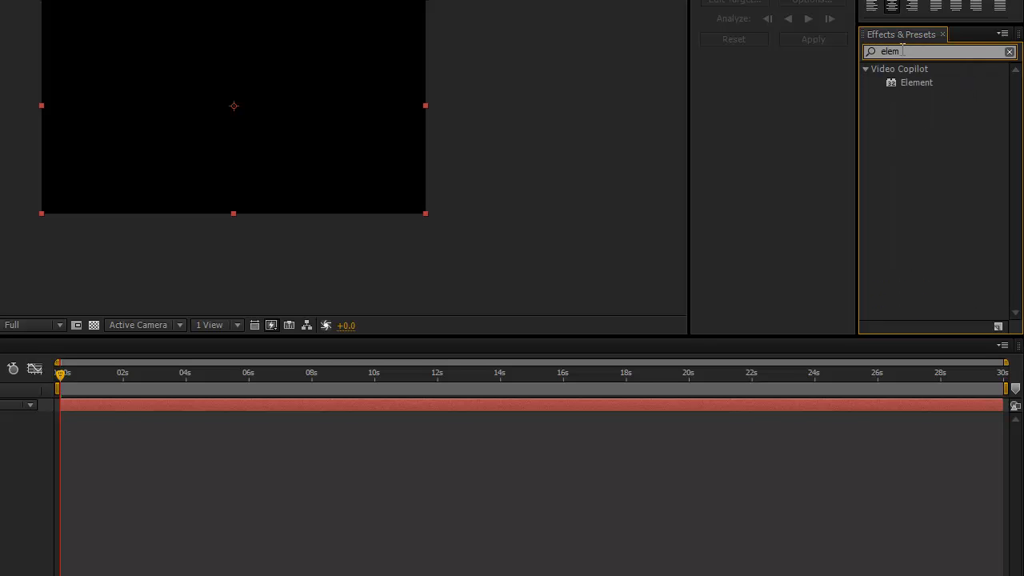
- Import TG TUT.obj from the Tutorial Grid folder into Element 3D's scene
{"action": "left_click", "coordinate": [916, 82]}
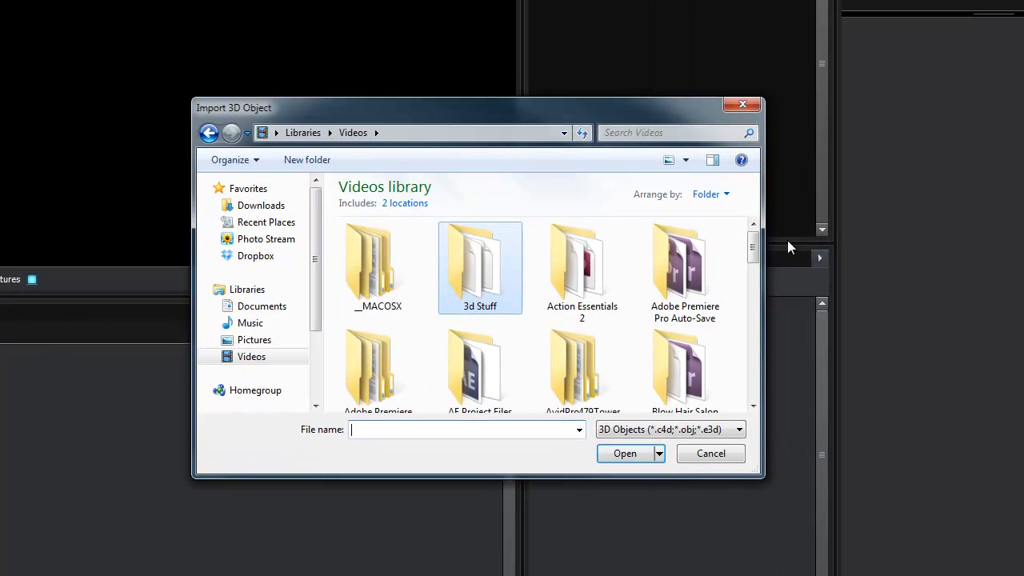
{"action": "scroll", "scroll_direction": "down", "scroll_amount": 3}
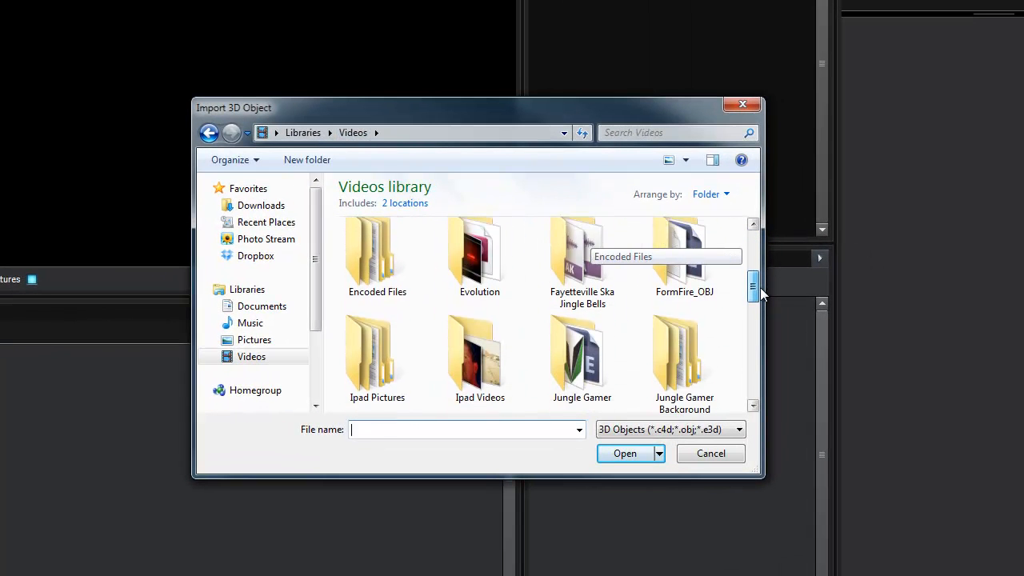
{"action": "scroll", "scroll_direction": "down", "scroll_amount": 3}
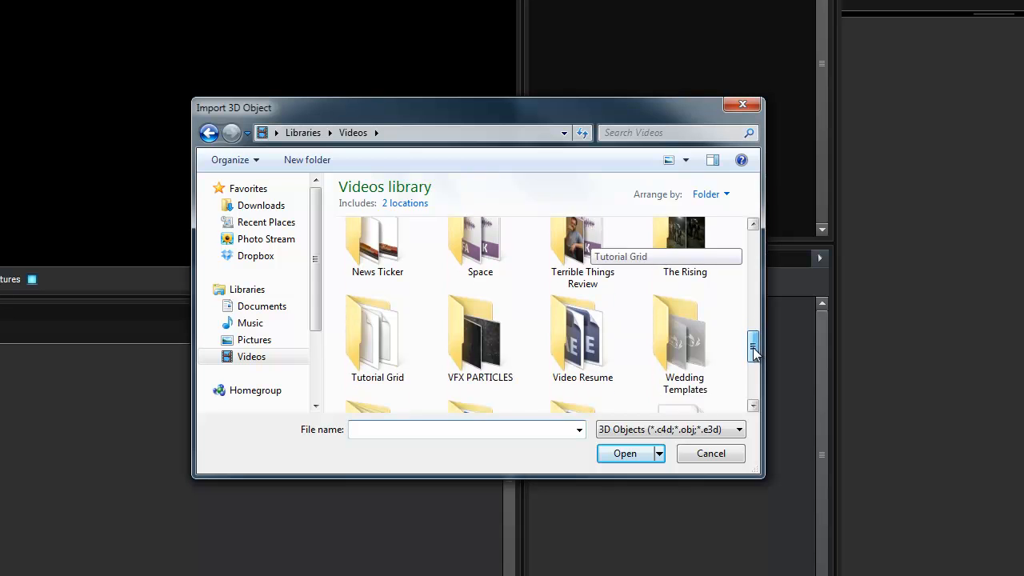
{"action": "scroll", "scroll_direction": "down", "scroll_amount": 3}
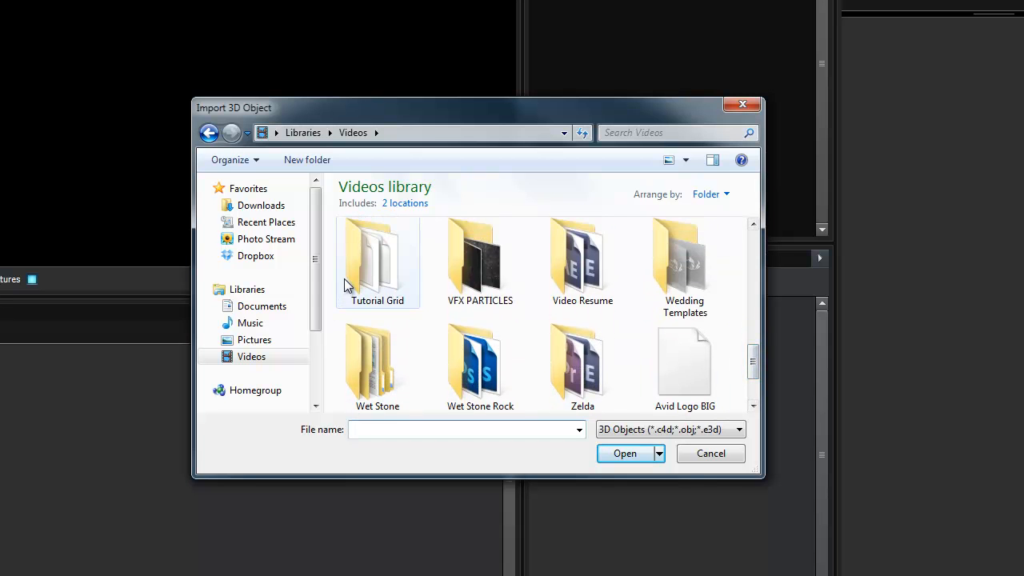
{"action": "double_click", "coordinate": [377, 255]}
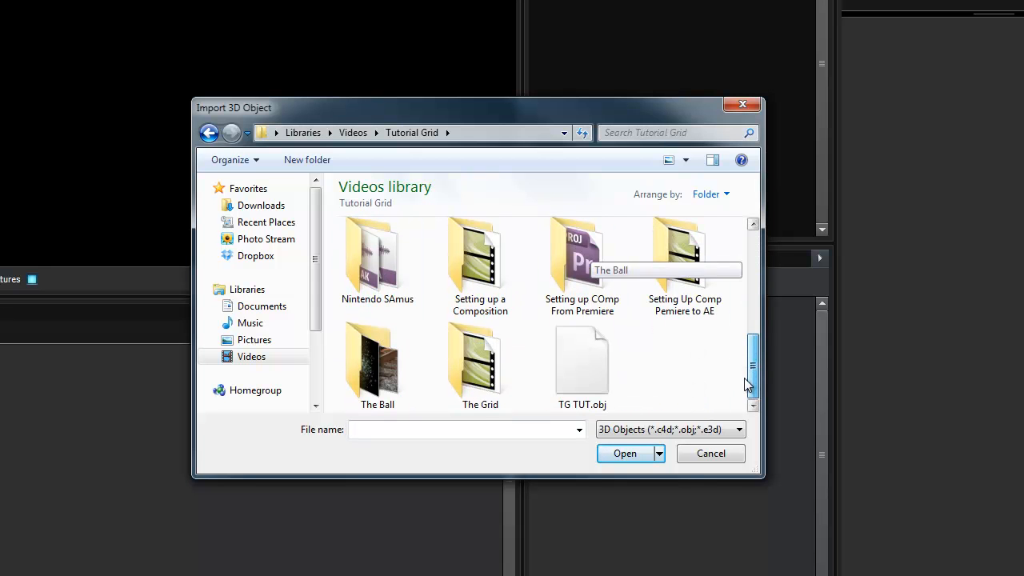
{"action": "double_click", "coordinate": [582, 358]}
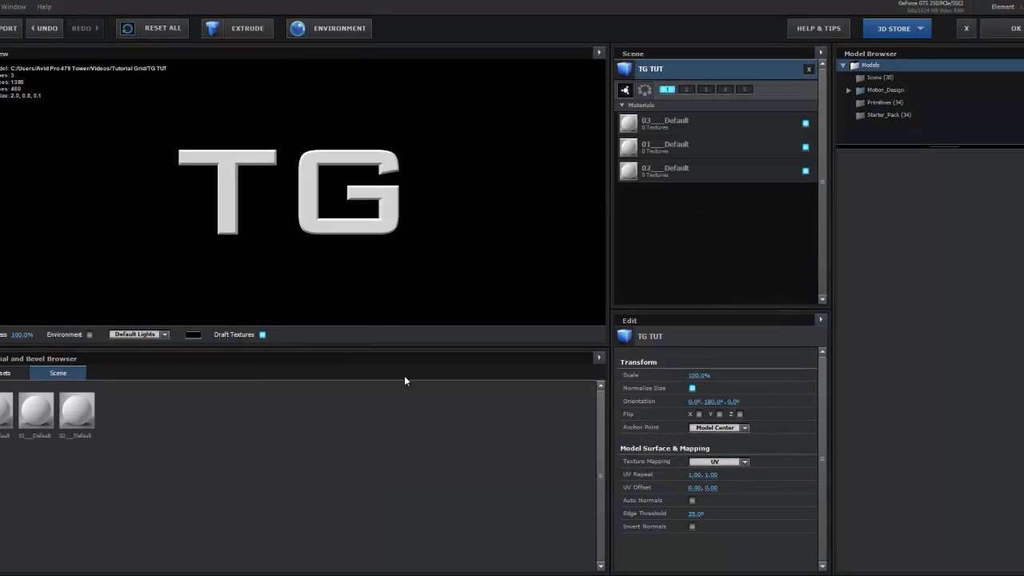
{"action": "mouse_move", "coordinate": [402, 375]}
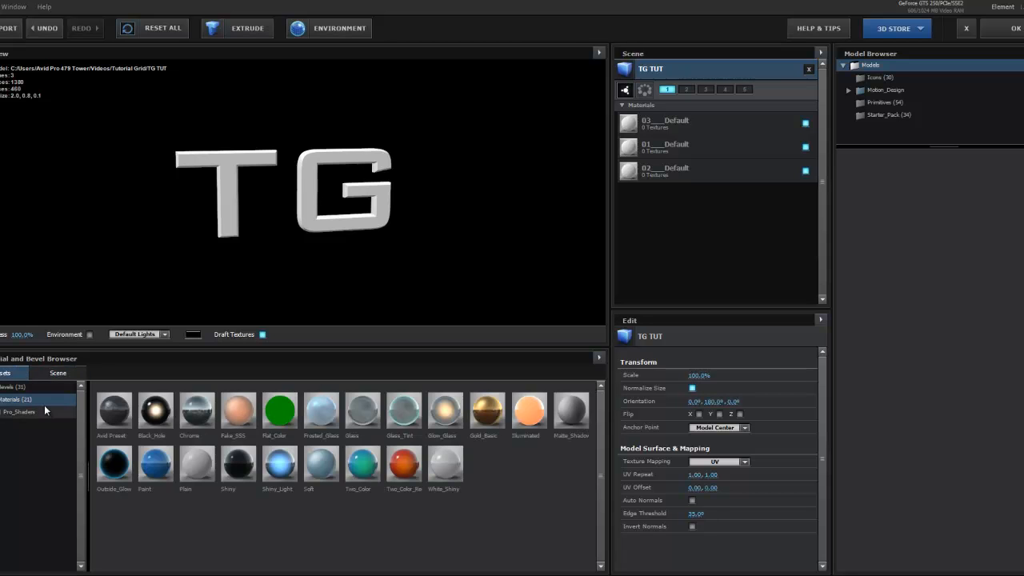
- Open the Pro_Shaders material presets to show its Concrete, Metal and Plastic categories
{"action": "left_click", "coordinate": [20, 412]}
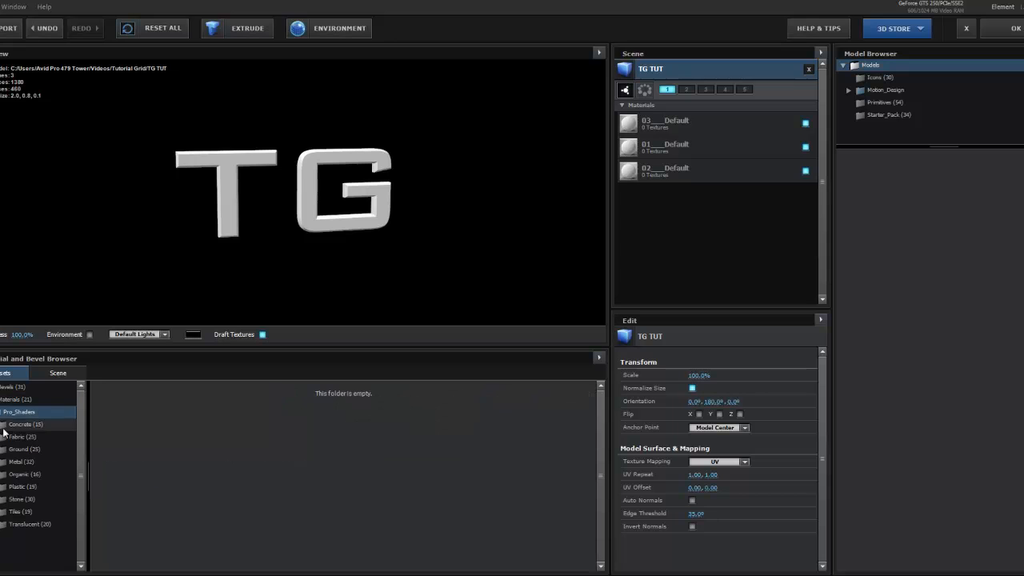
{"action": "mouse_move", "coordinate": [81, 434]}
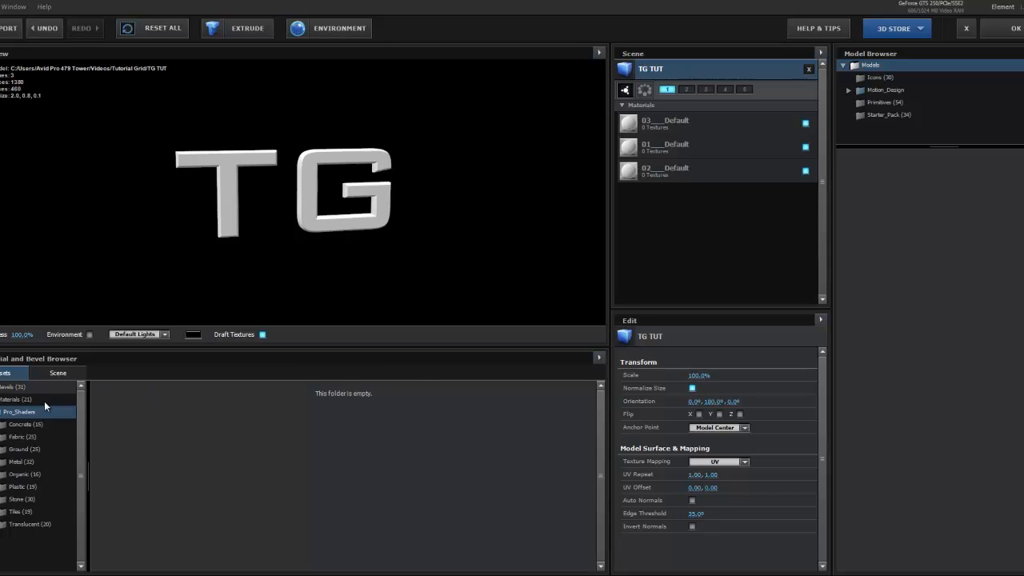
- Apply Shiny and Gold_Basic materials to the TG letters and close Scene Setup
{"action": "left_click", "coordinate": [16, 398]}
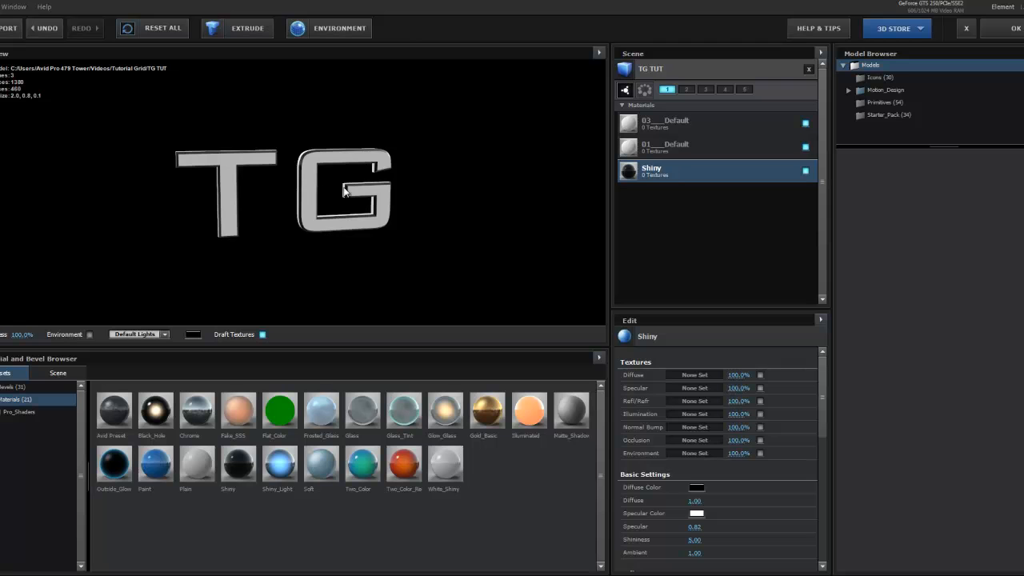
{"action": "left_click_drag", "start_coordinate": [344, 190], "coordinate": [271, 184]}
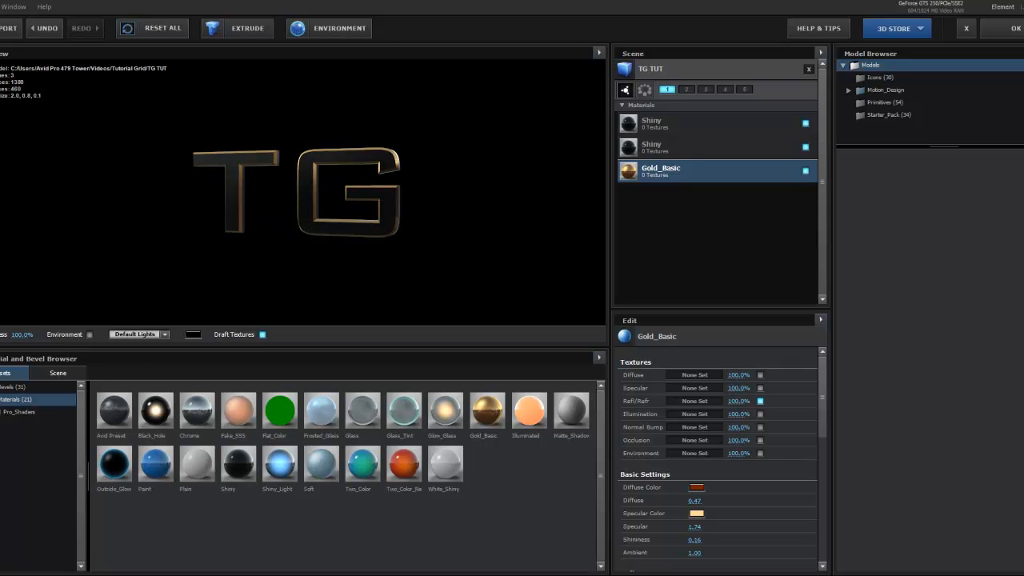
{"action": "left_click", "coordinate": [20, 461]}
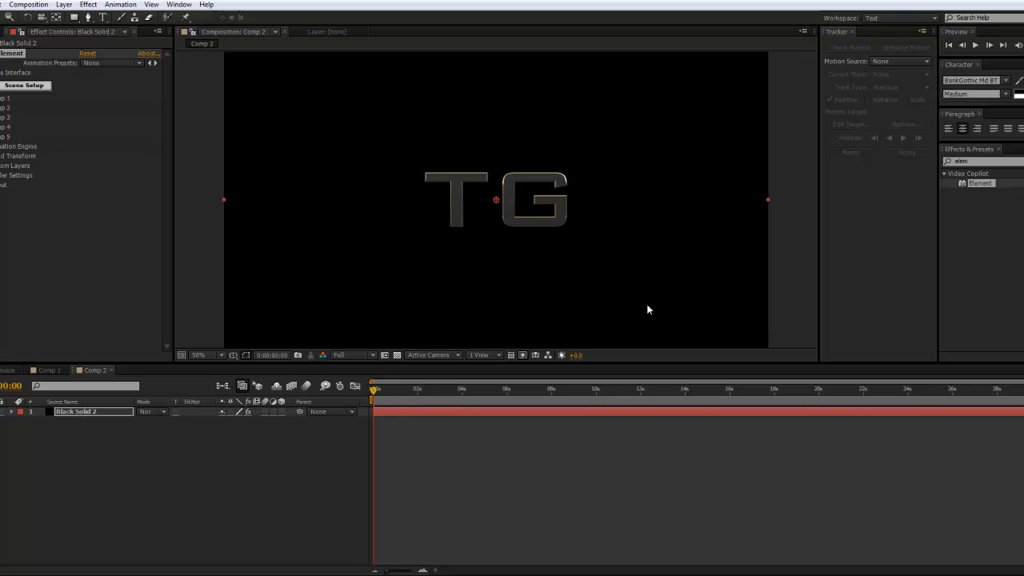
- Add a Camera 1 layer to Comp 2 using default camera settings
{"action": "left_click", "coordinate": [63, 6]}
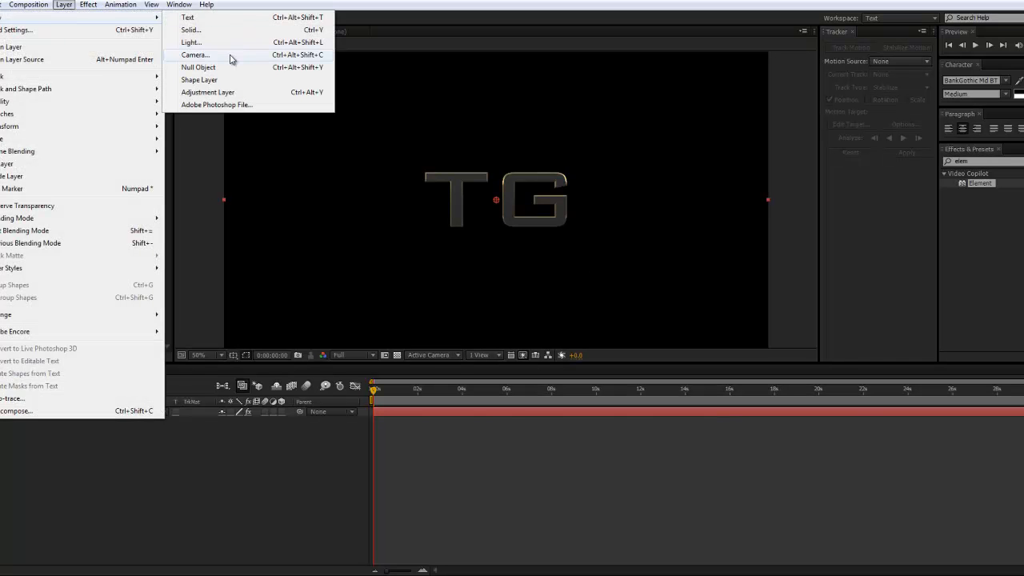
{"action": "left_click", "coordinate": [192, 54]}
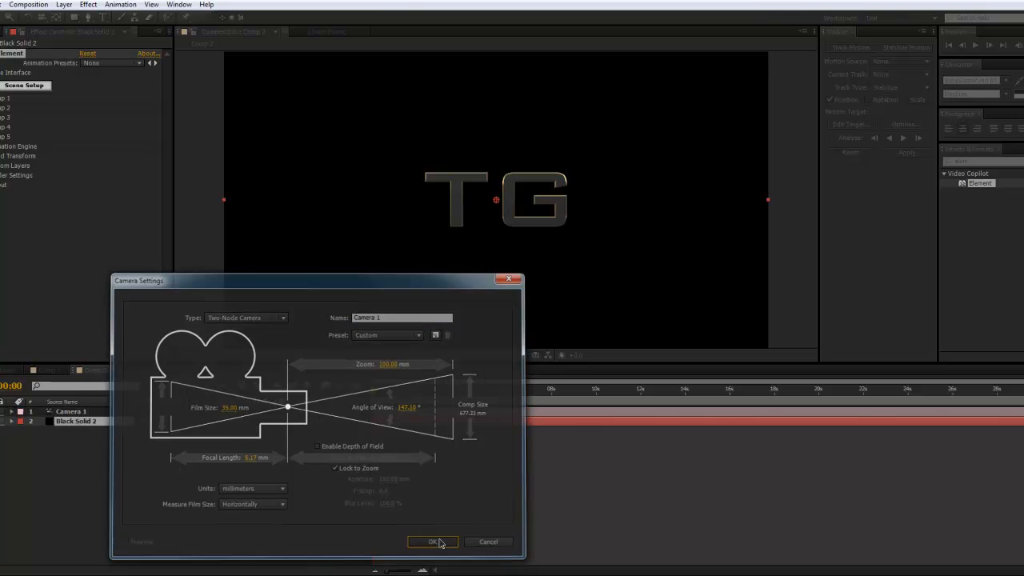
{"action": "left_click", "coordinate": [432, 541]}
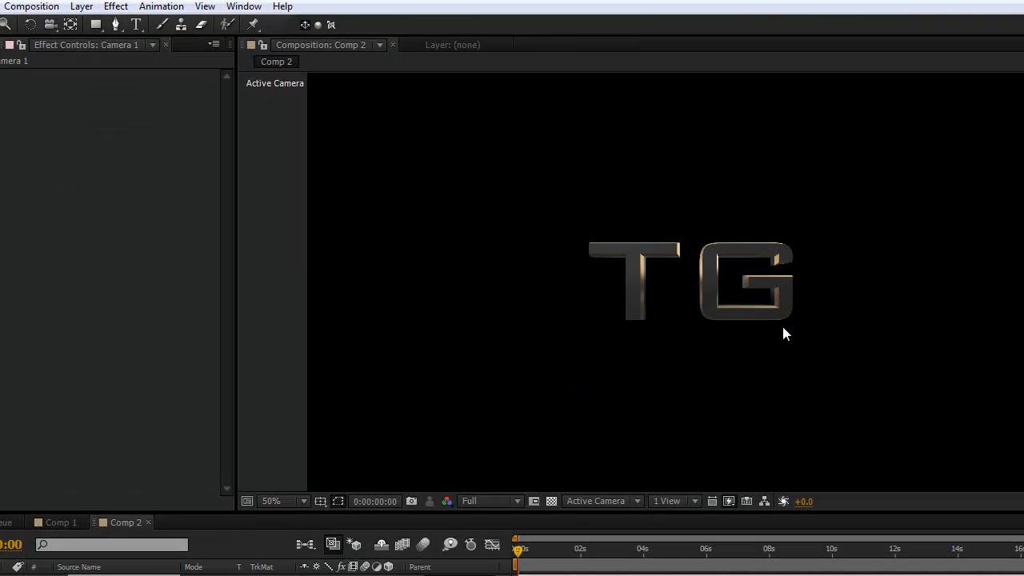
{"action": "left_click", "coordinate": [62, 22]}
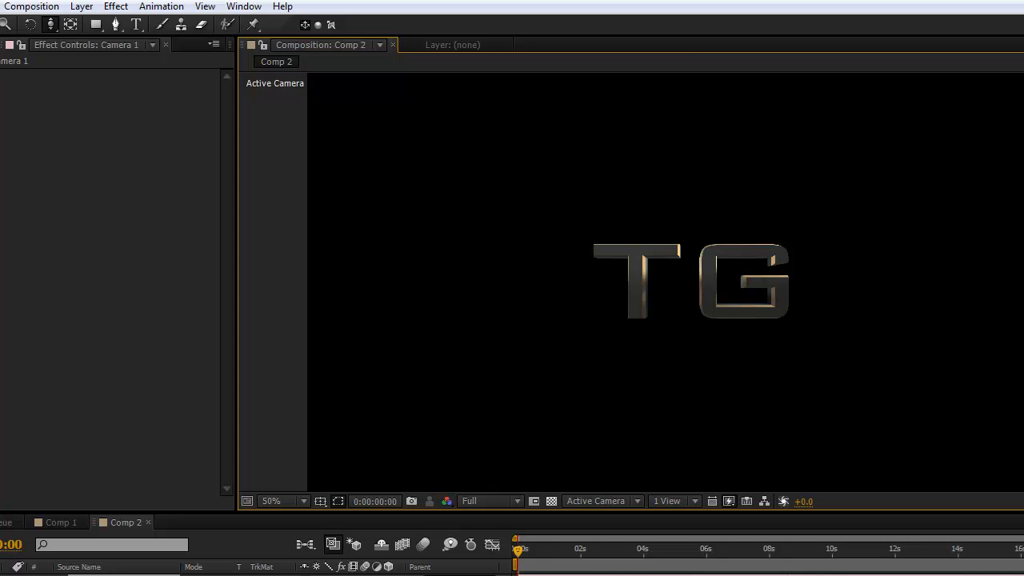
{"action": "mouse_move", "coordinate": [276, 506]}
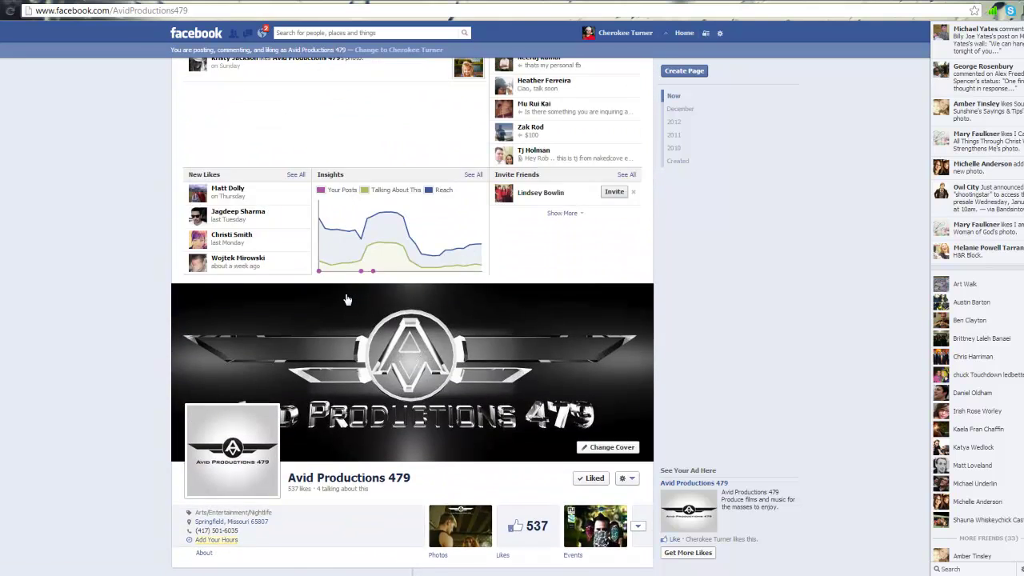
{"action": "scroll", "scroll_direction": "down", "scroll_amount": 3}
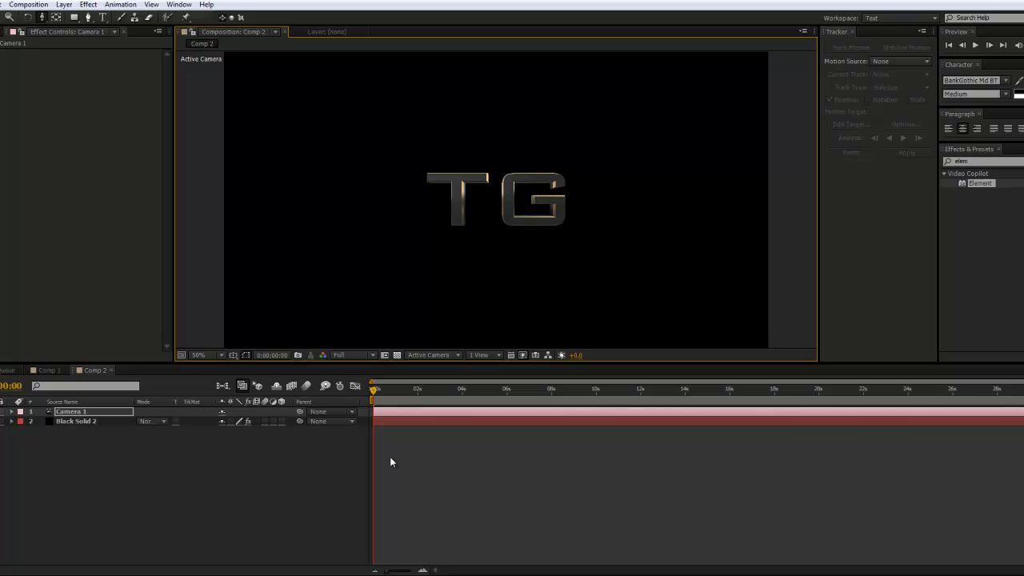
{"action": "mouse_move", "coordinate": [385, 449]}
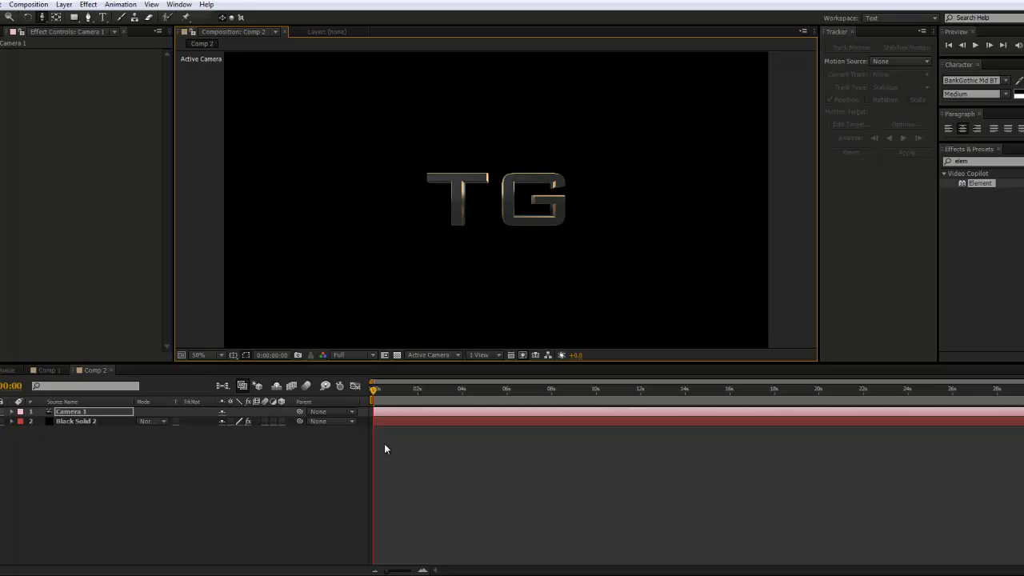